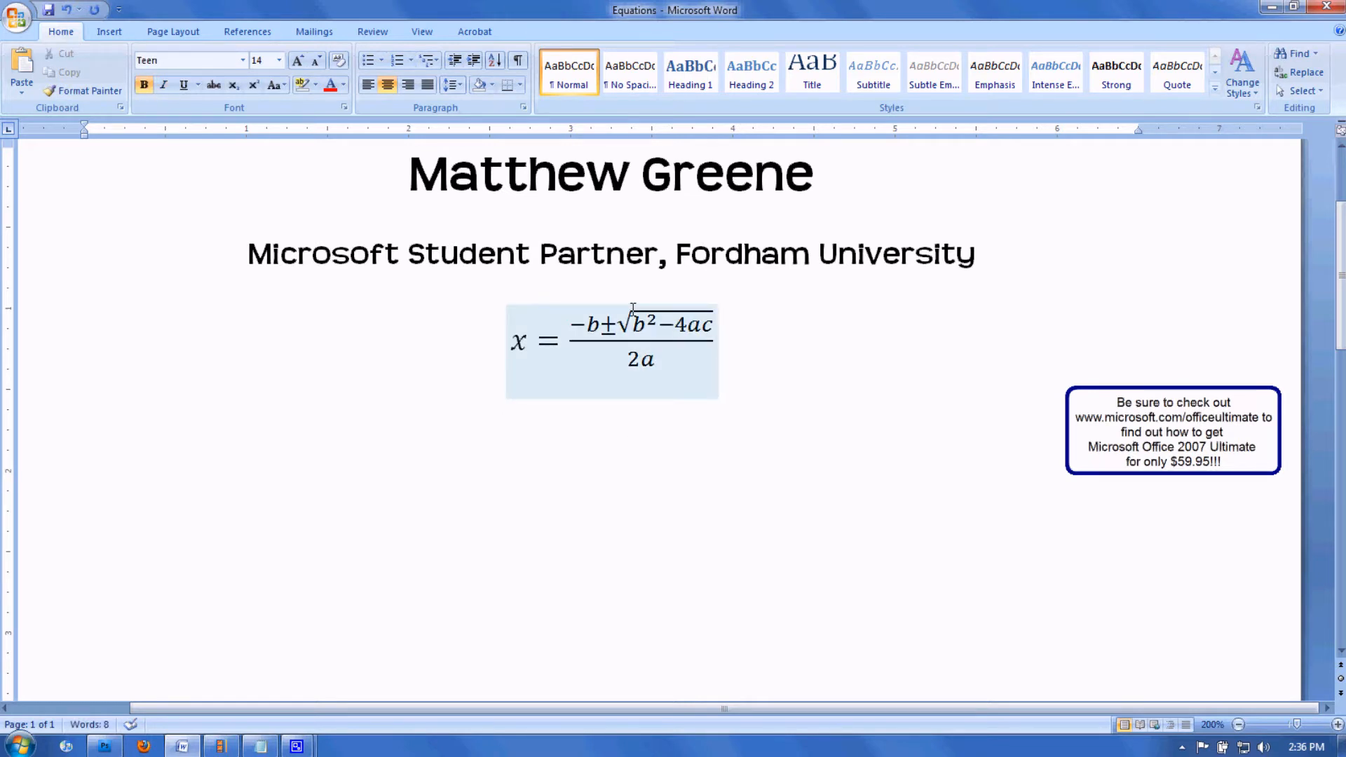
- Start a new line below the quadratic formula and browse the built-in equation gallery to Derivative
{"action": "left_click", "coordinate": [611, 487]}
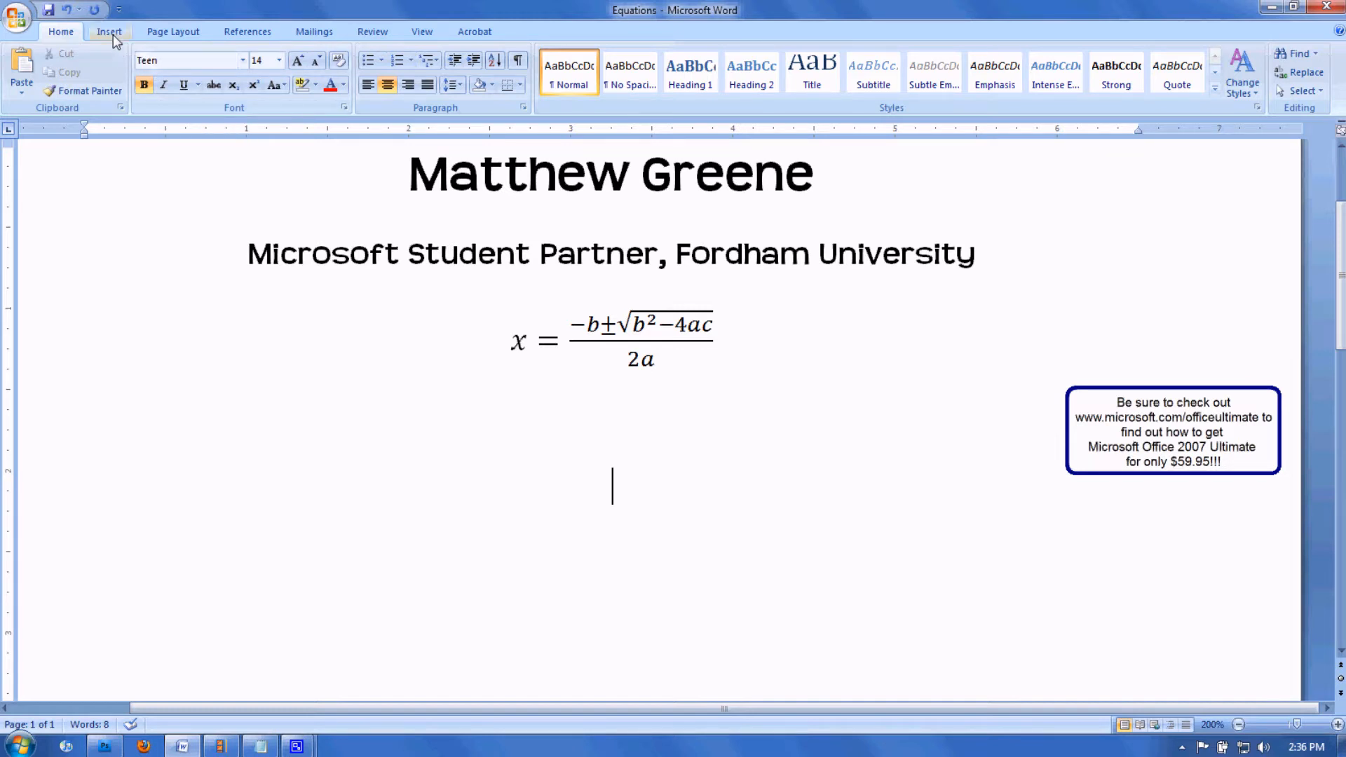
{"action": "left_click", "coordinate": [110, 30]}
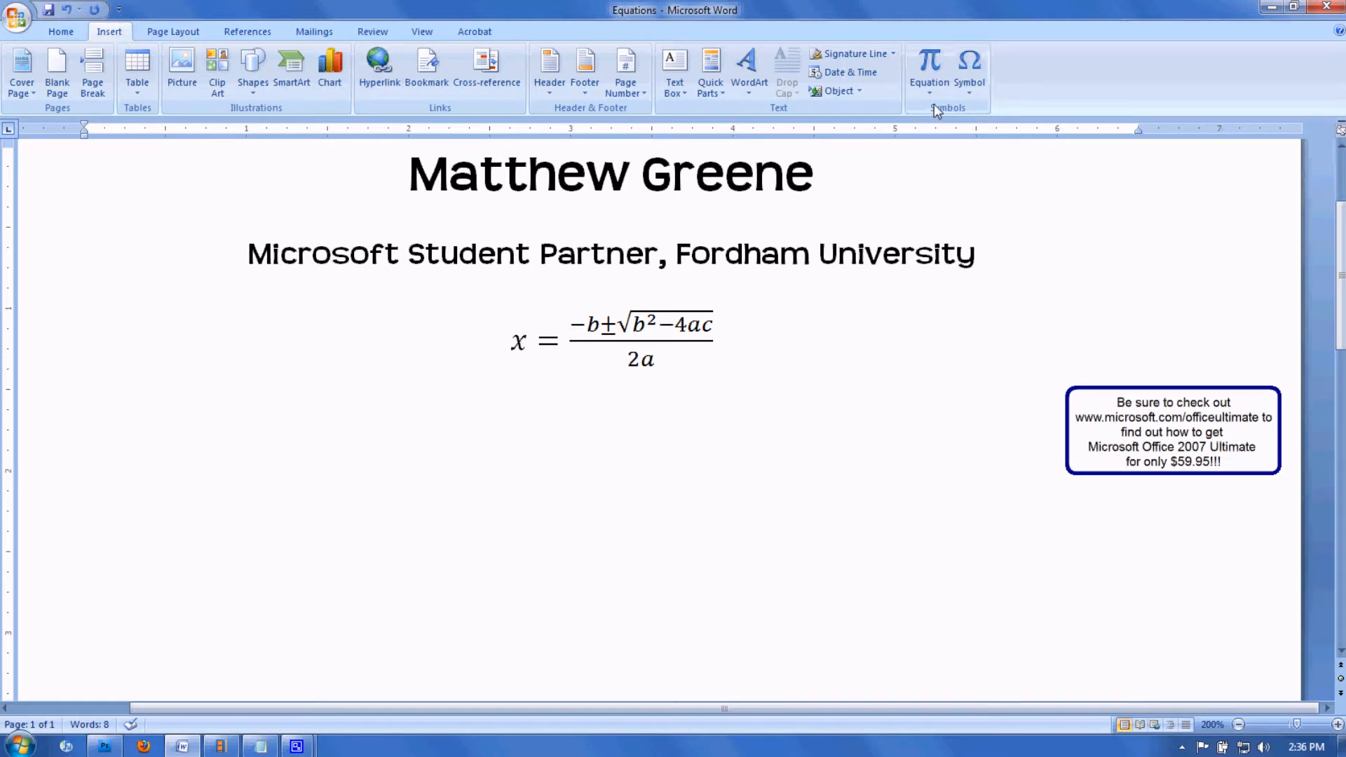
{"action": "left_click", "coordinate": [928, 69]}
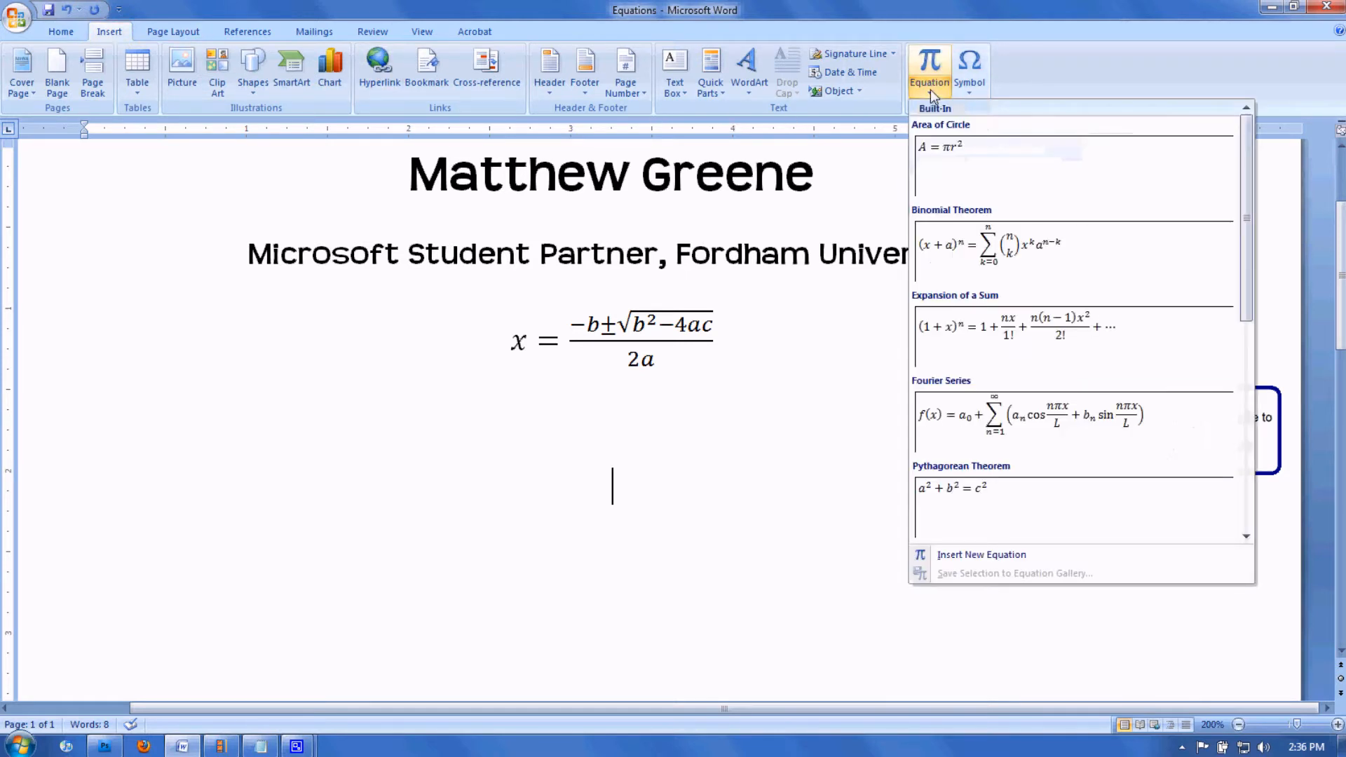
{"action": "scroll", "scroll_direction": "down", "scroll_amount": 3}
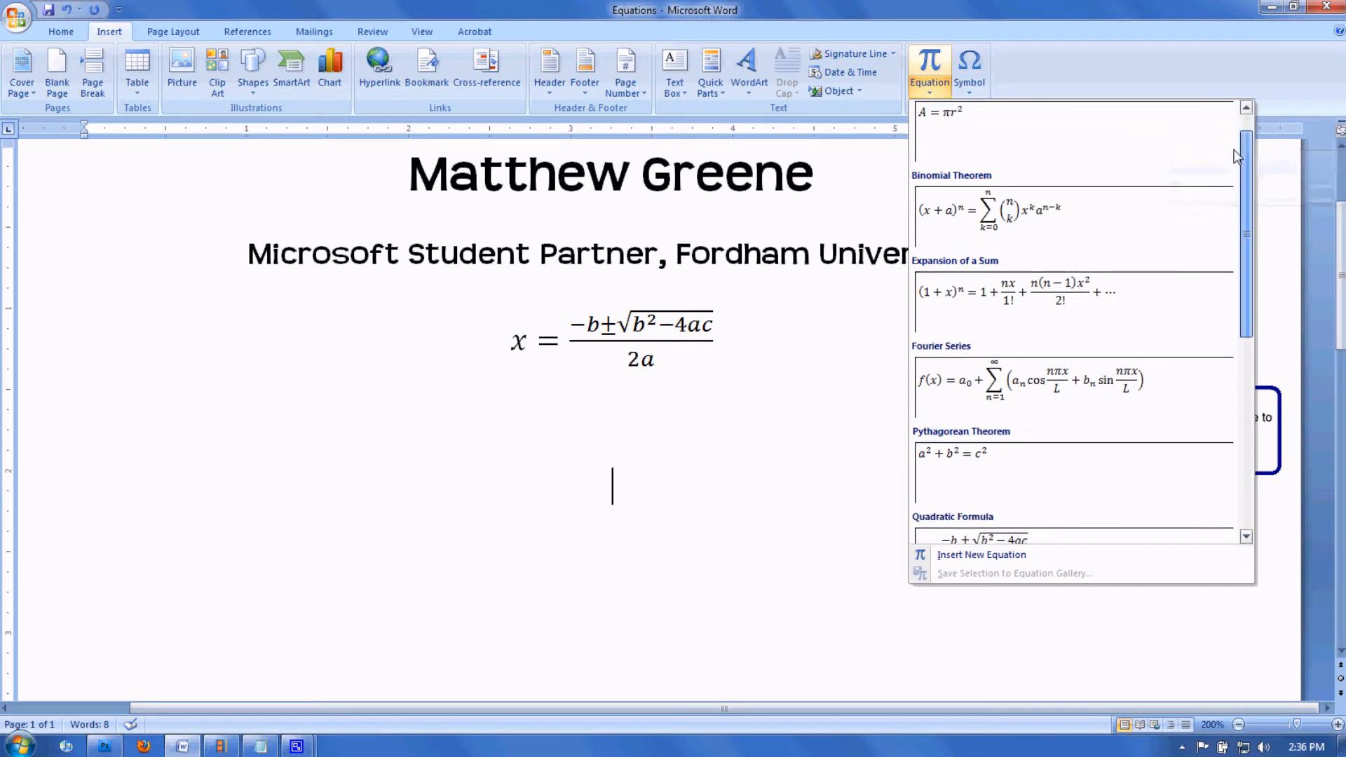
{"action": "scroll", "scroll_direction": "down", "scroll_amount": 3}
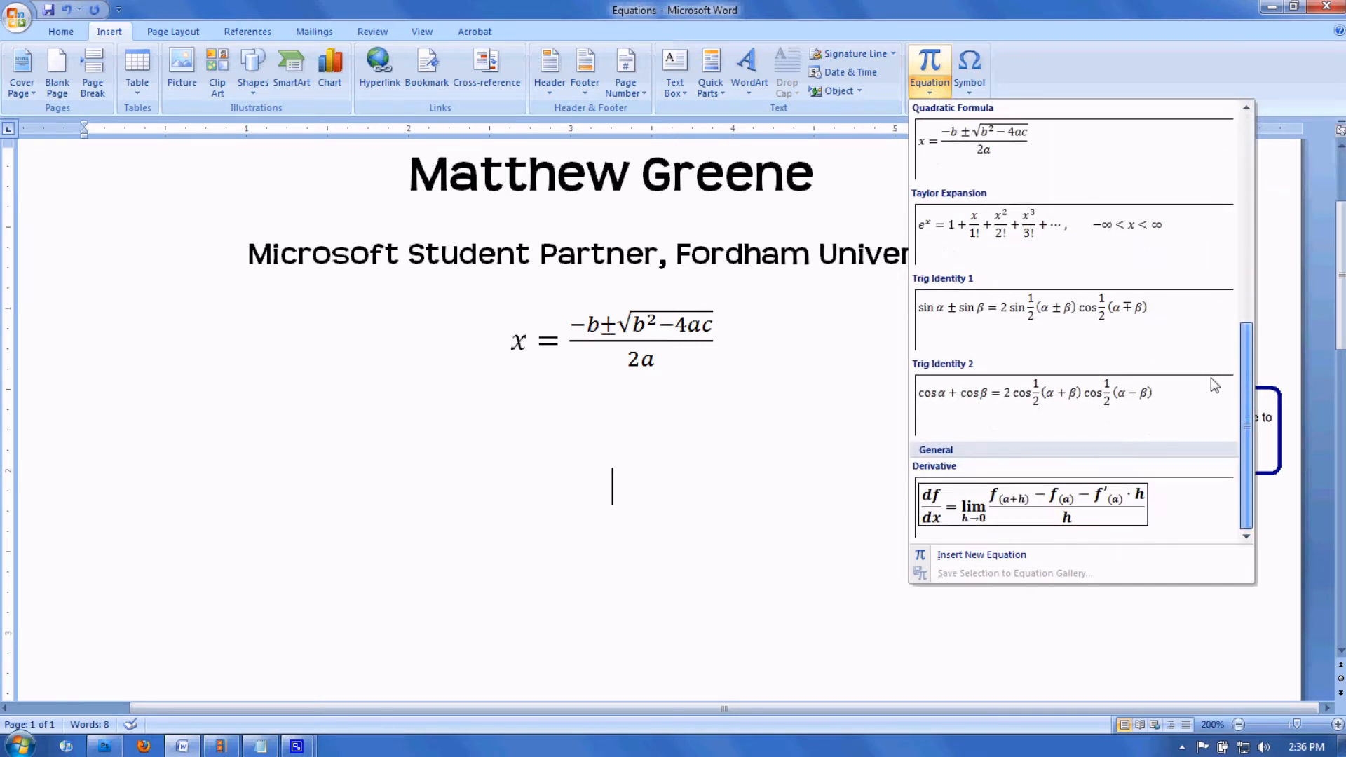
{"action": "mouse_move", "coordinate": [555, 359]}
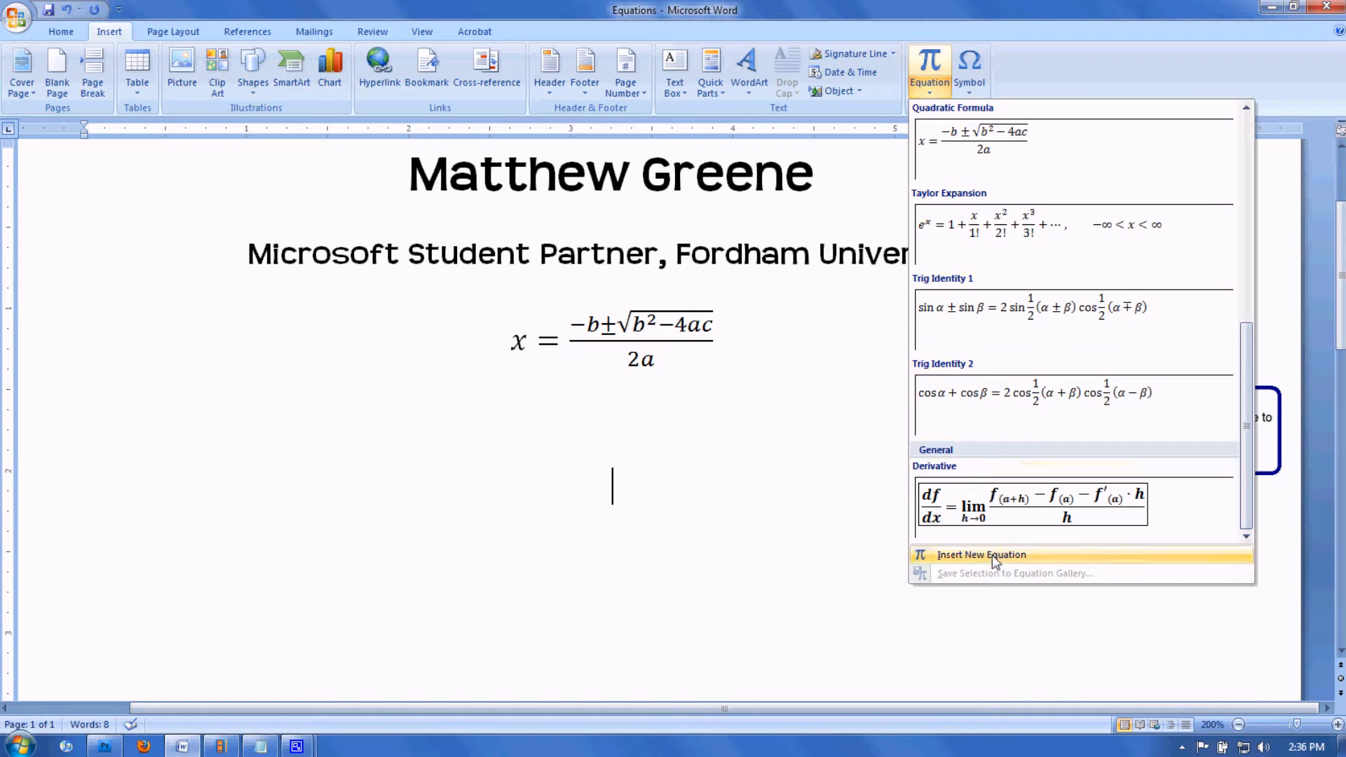
{"action": "mouse_move", "coordinate": [991, 555]}
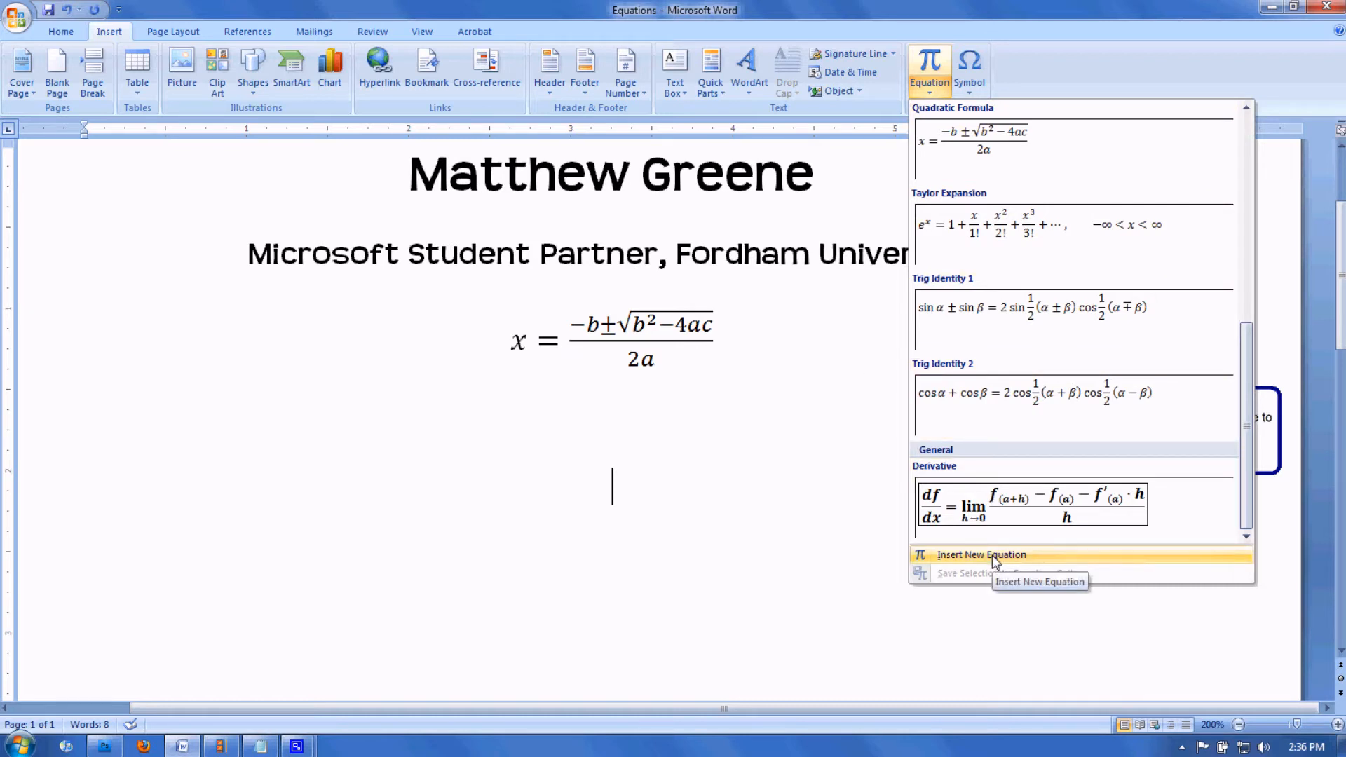
- Insert a new blank equation containing a stacked fraction df/dx
{"action": "left_click", "coordinate": [981, 554]}
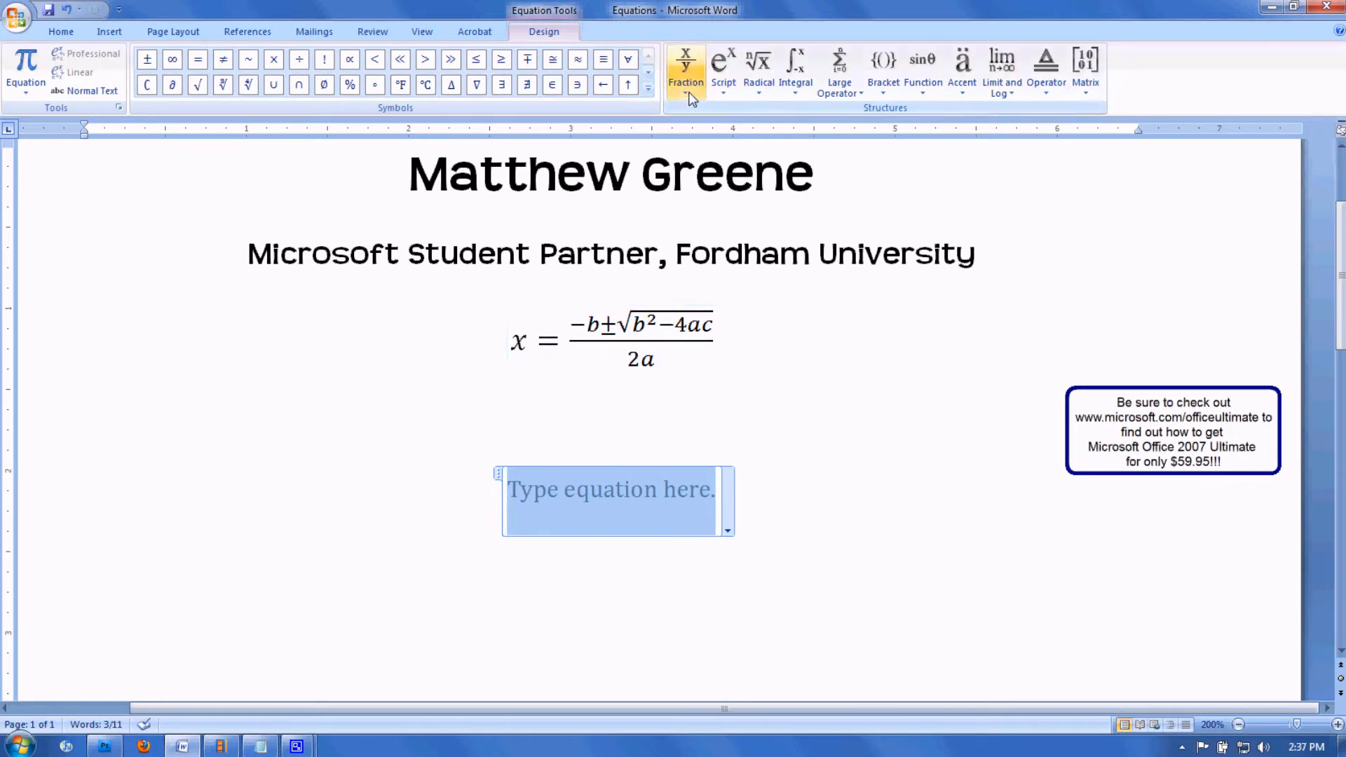
{"action": "left_click", "coordinate": [685, 68]}
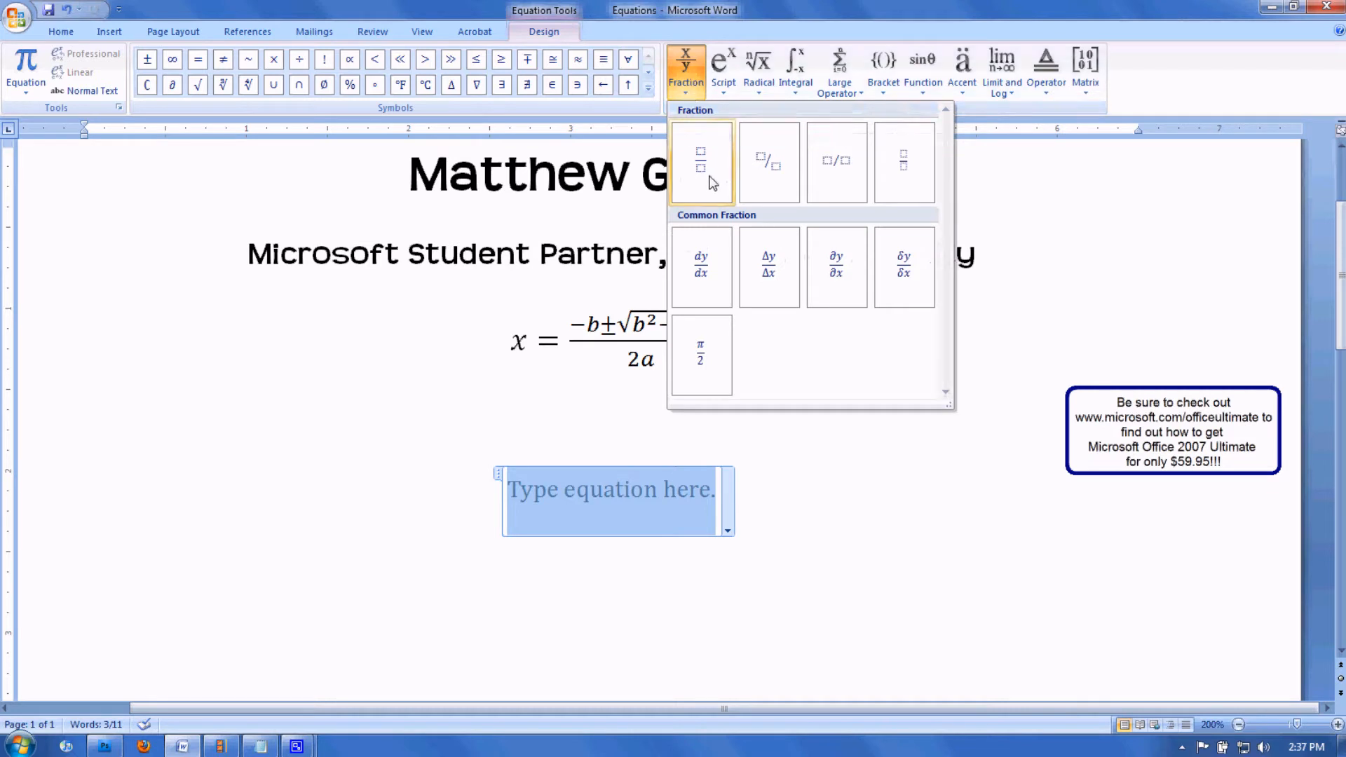
{"action": "left_click", "coordinate": [700, 161]}
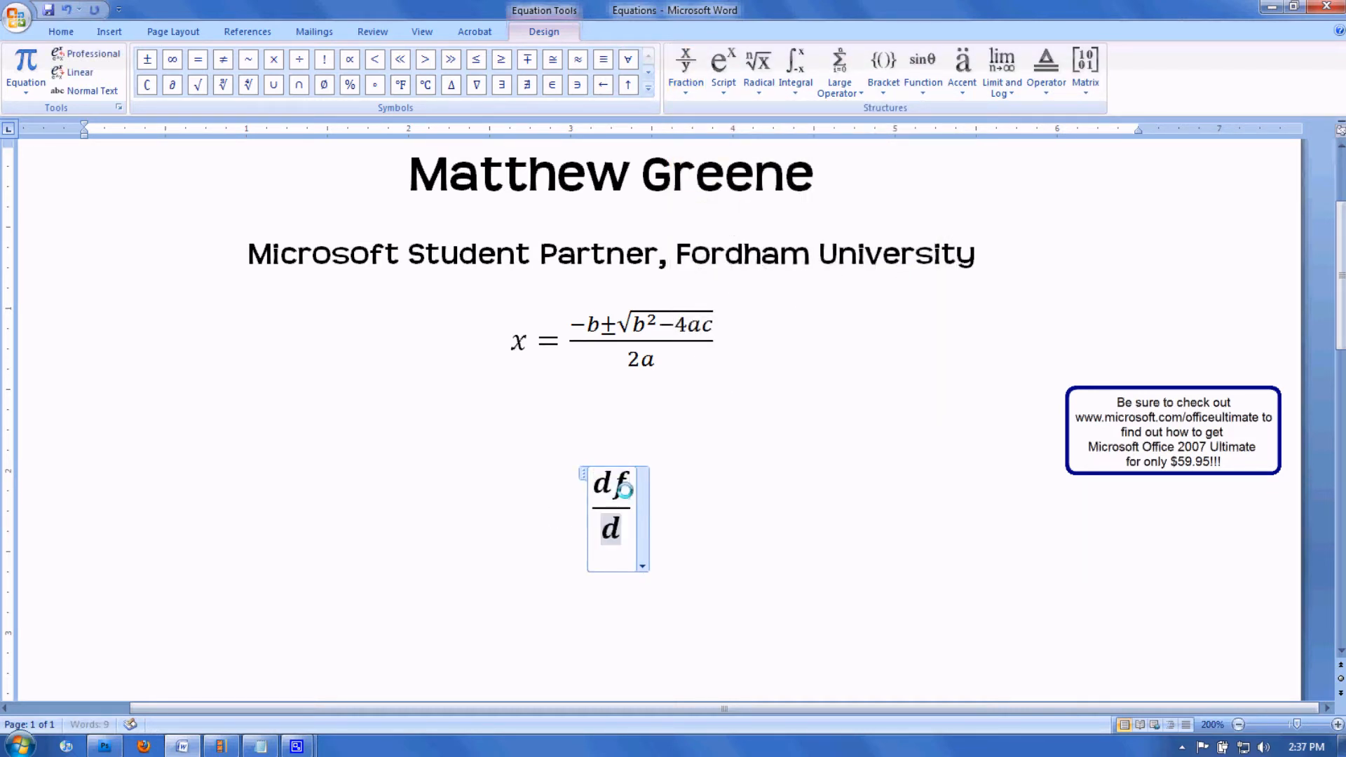
{"action": "type", "text": "x"}
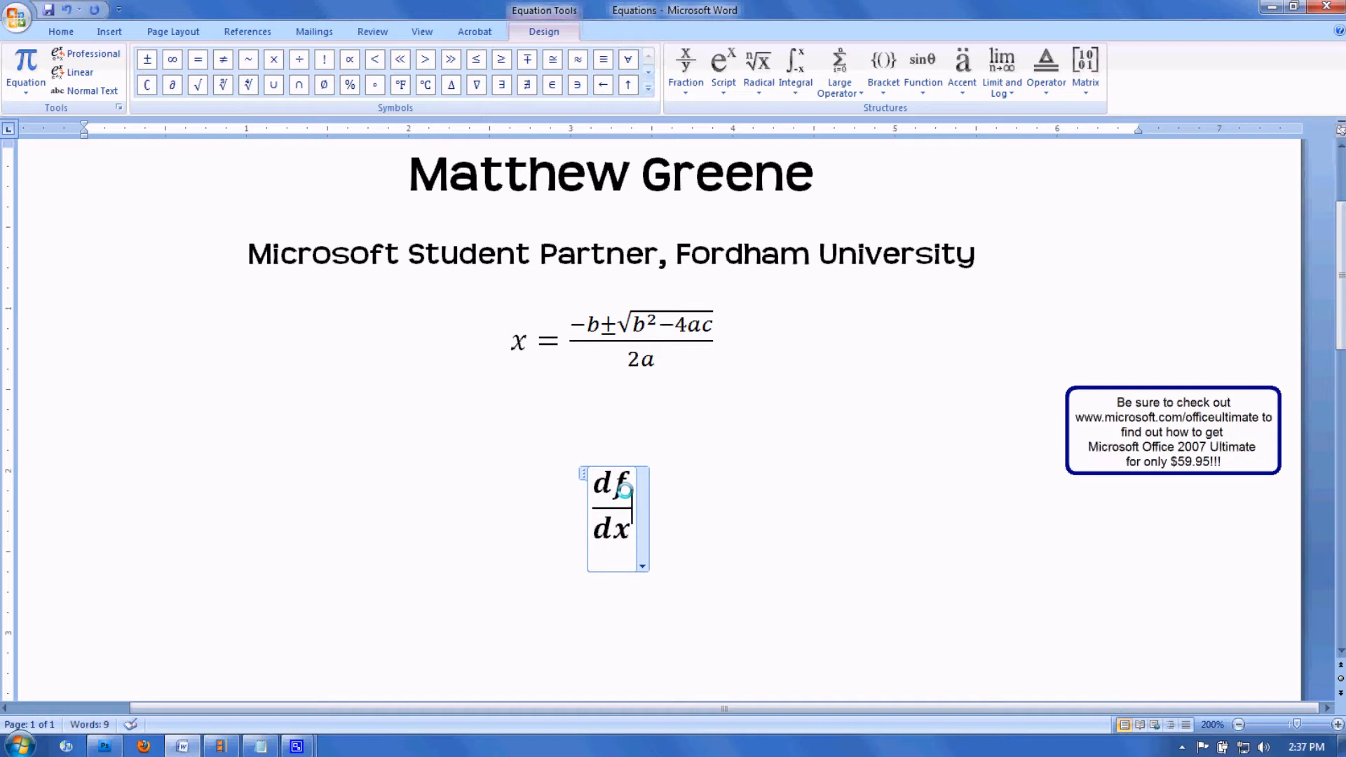
- Add = lim after the fraction with h→0 beneath the limit
{"action": "left_click", "coordinate": [1001, 67]}
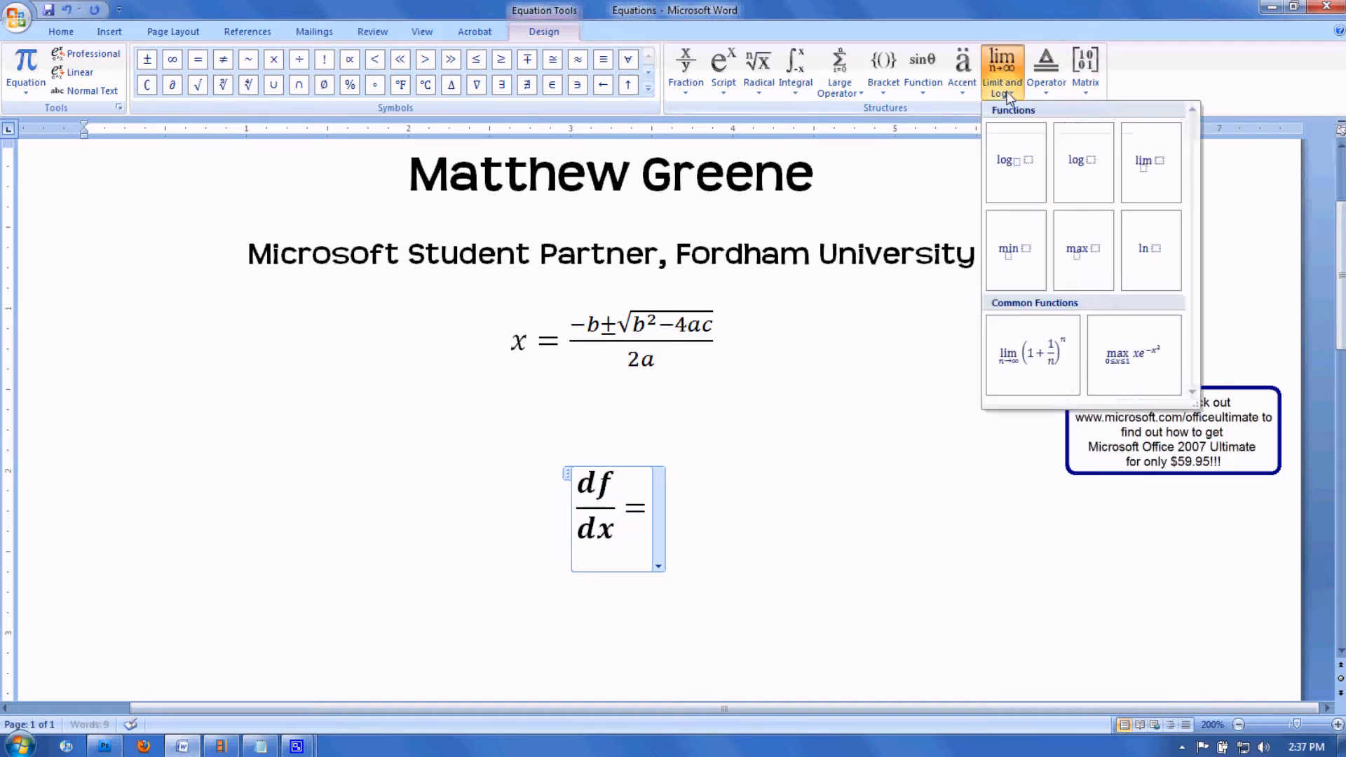
{"action": "left_click", "coordinate": [1150, 160]}
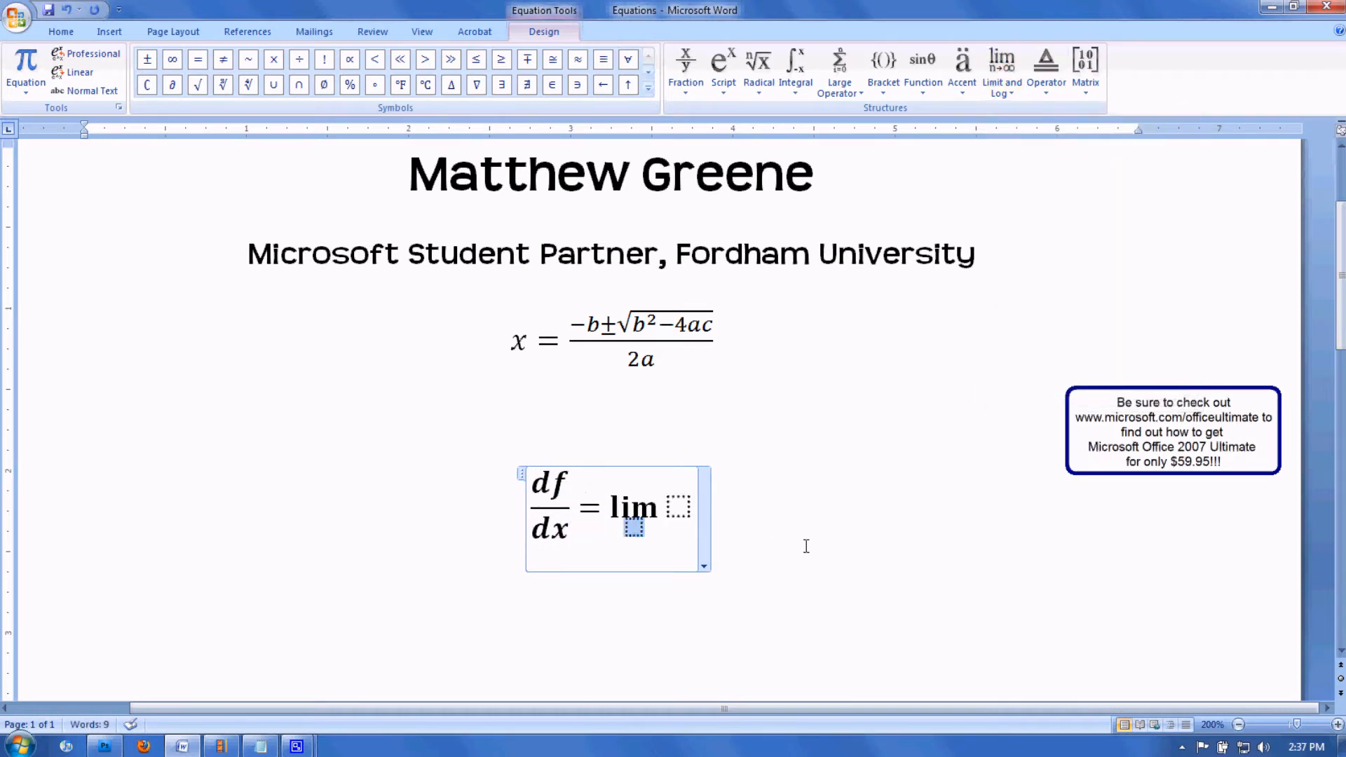
{"action": "type", "text": "h→"}
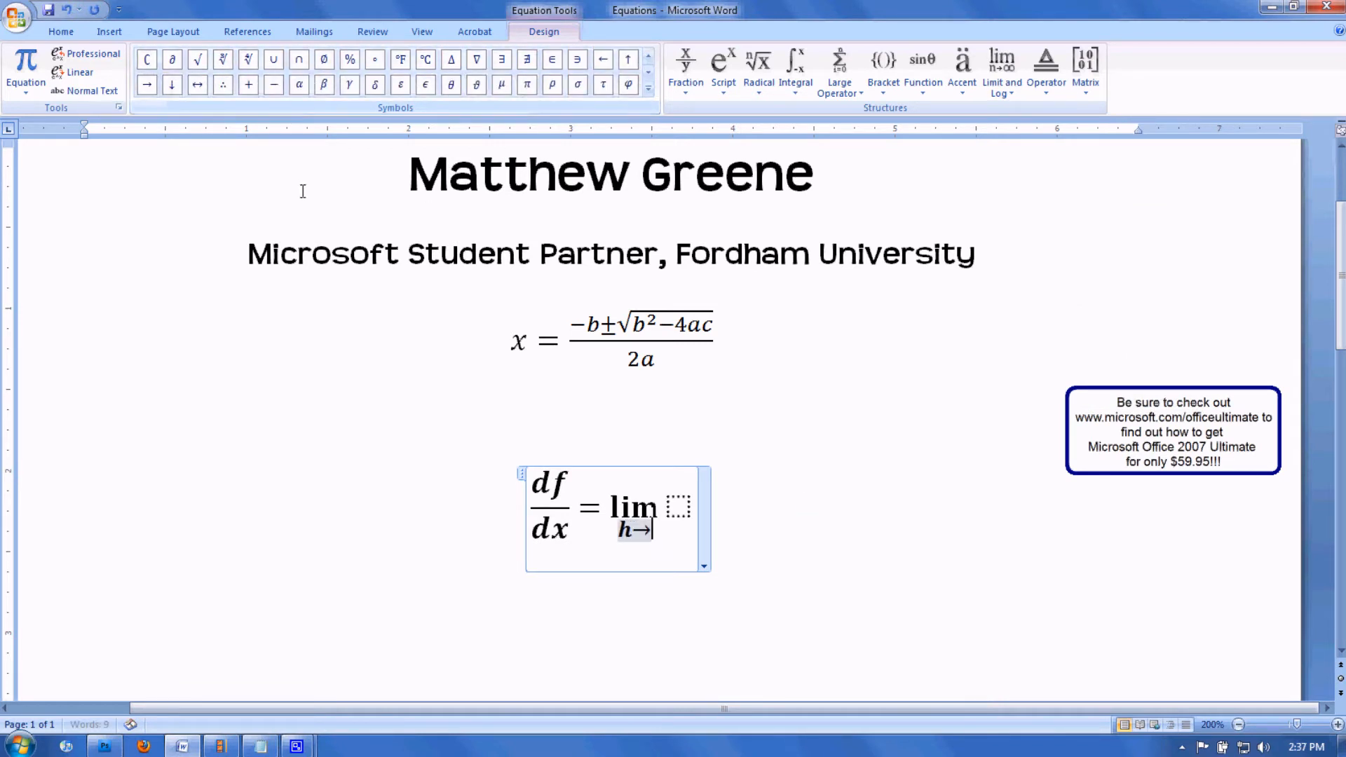
{"action": "type", "text": "0"}
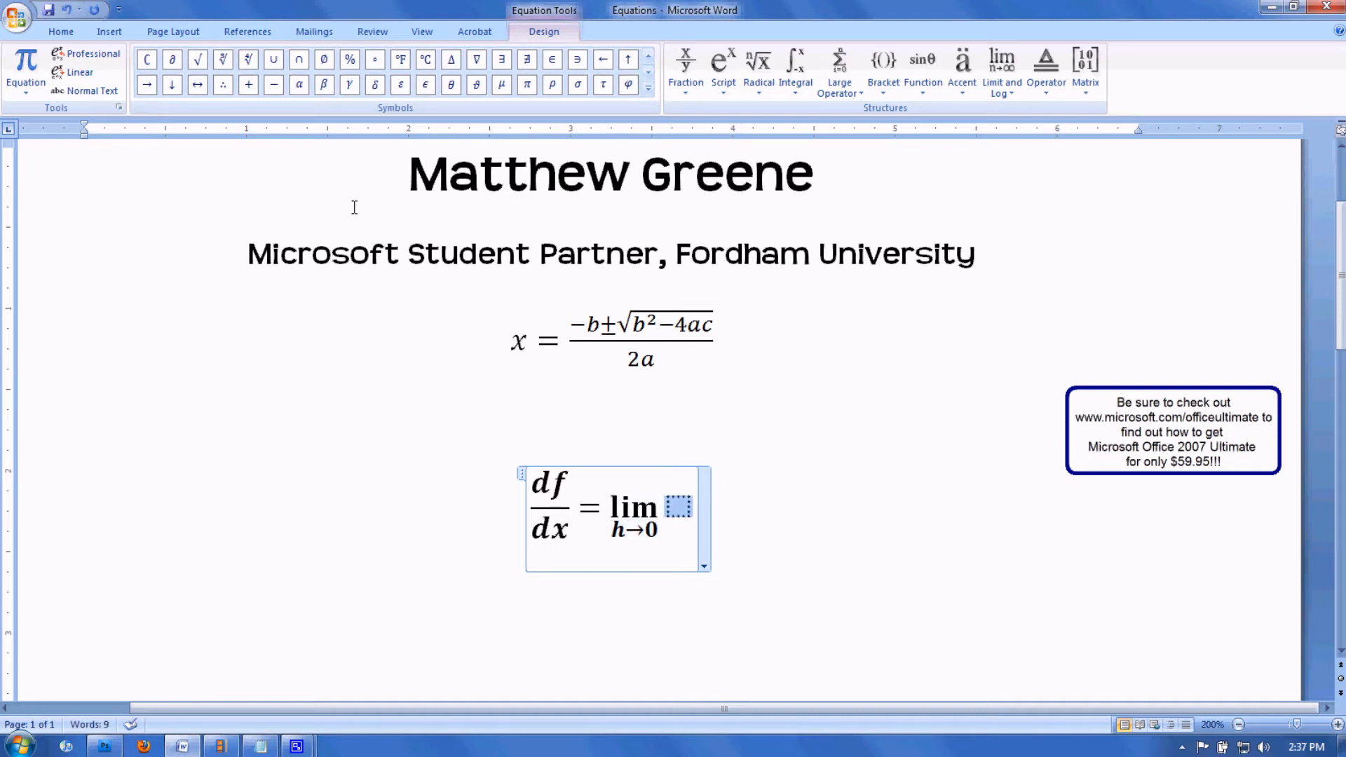
- Fill the limit body with a fraction whose numerator is f(a+h) − f(a) − f′(a)·h
{"action": "left_click", "coordinate": [684, 68]}
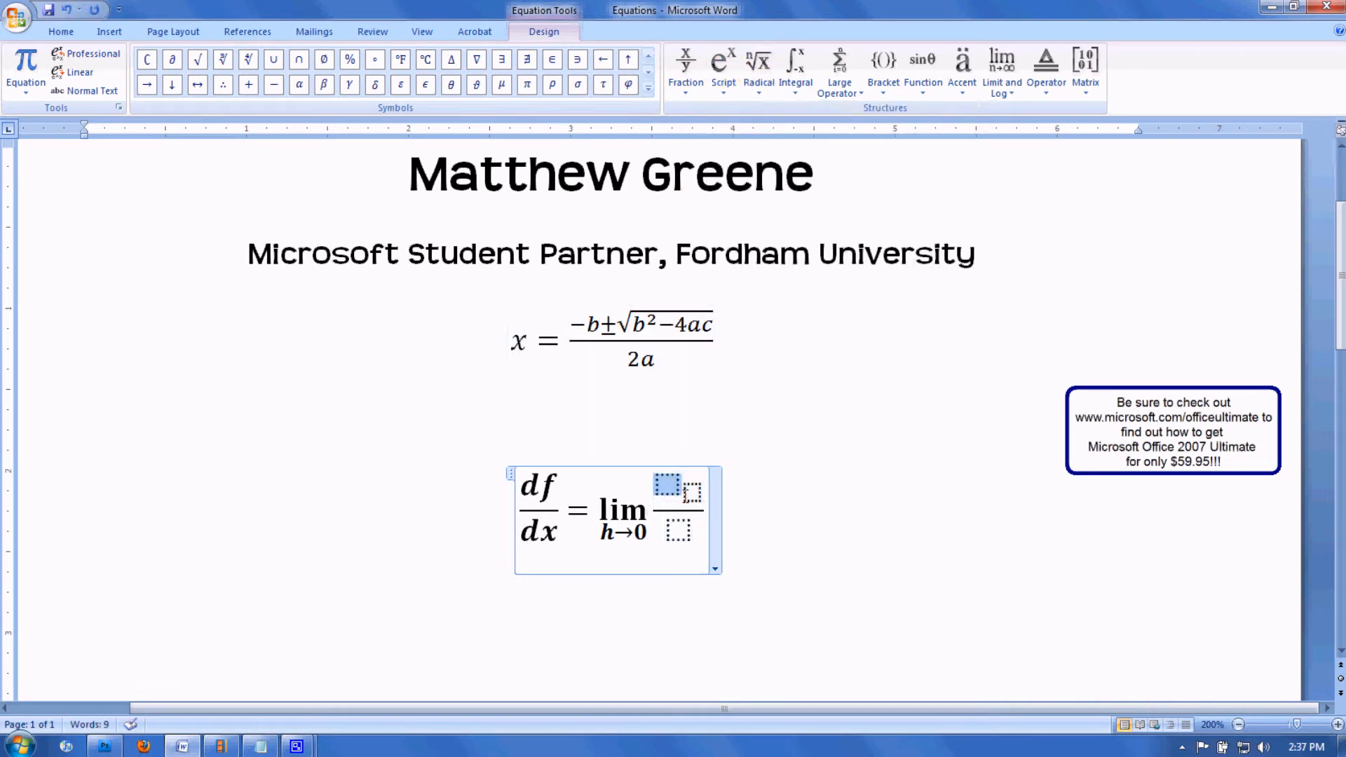
{"action": "type", "text": "f(a"}
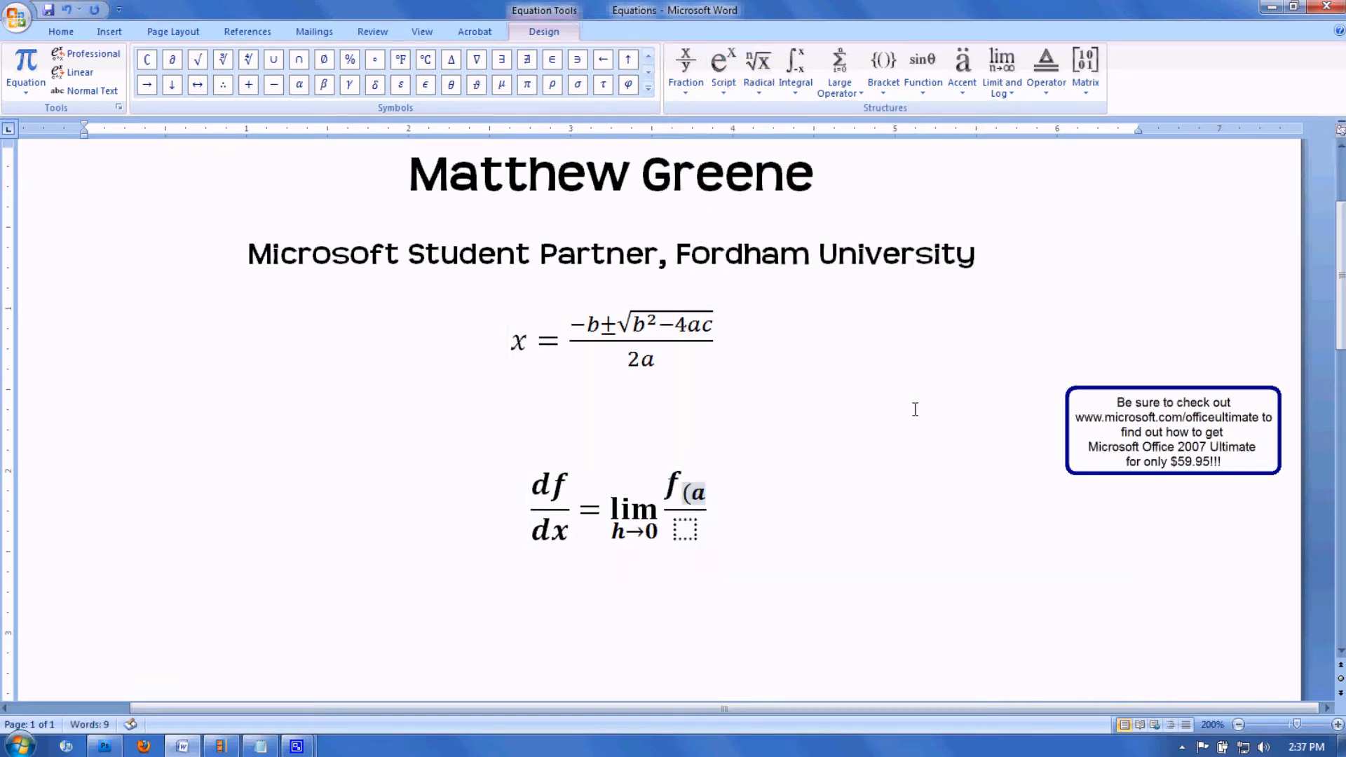
{"action": "type", "text": "+j"}
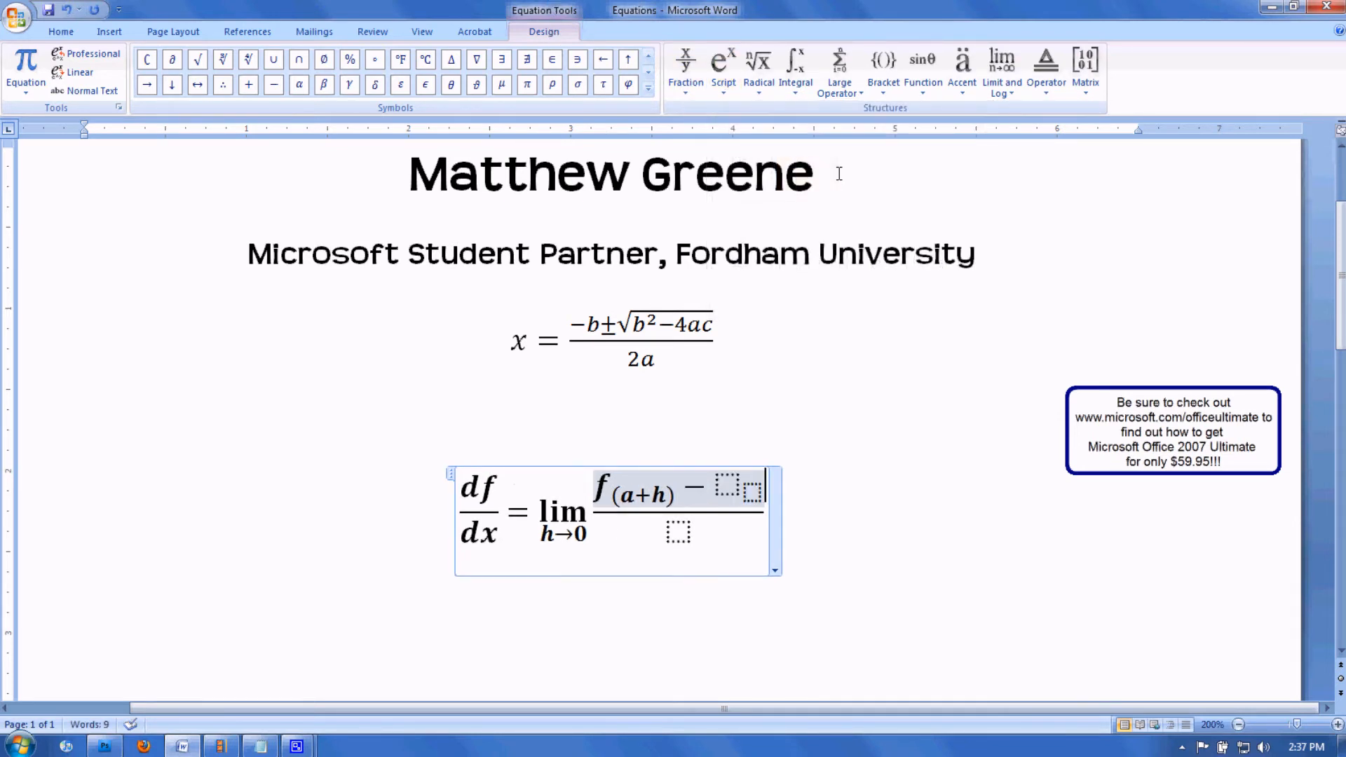
{"action": "type", "text": "f"}
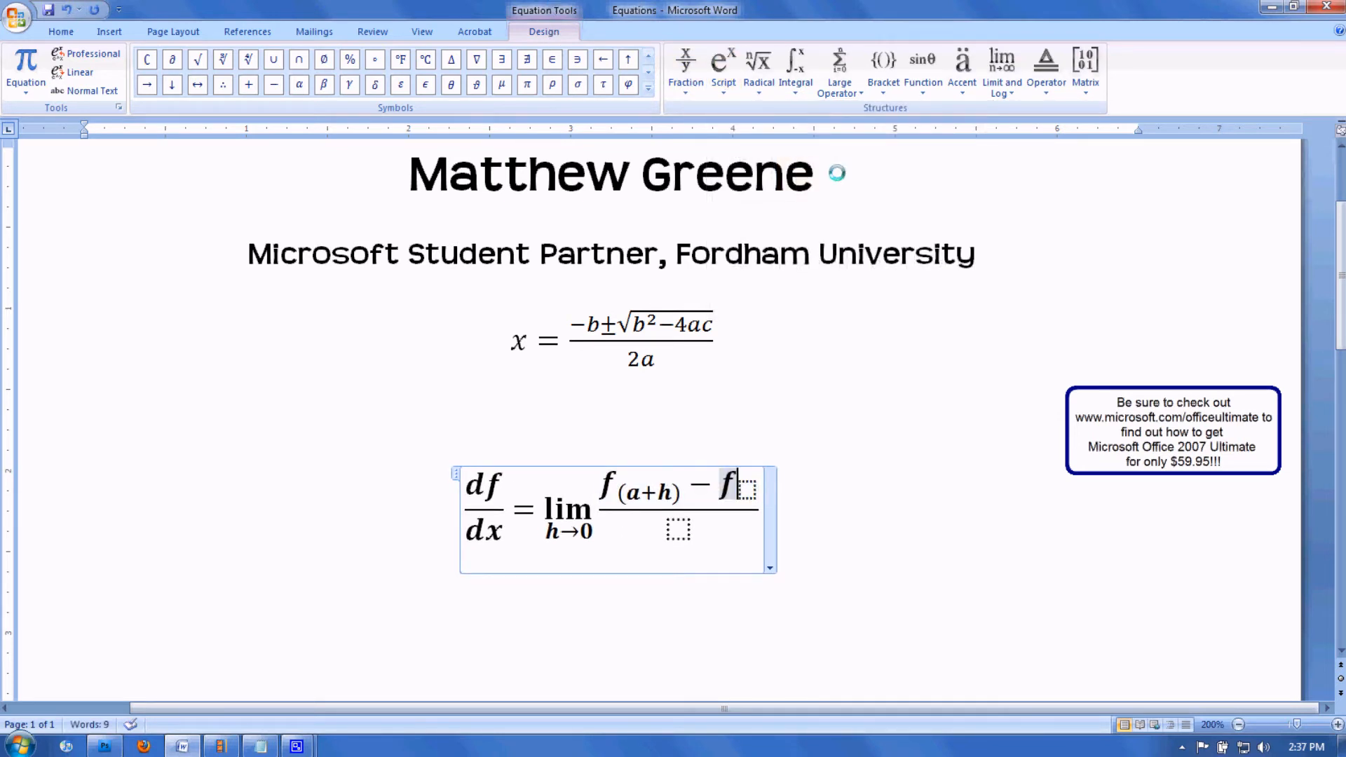
{"action": "type", "text": "(a)"}
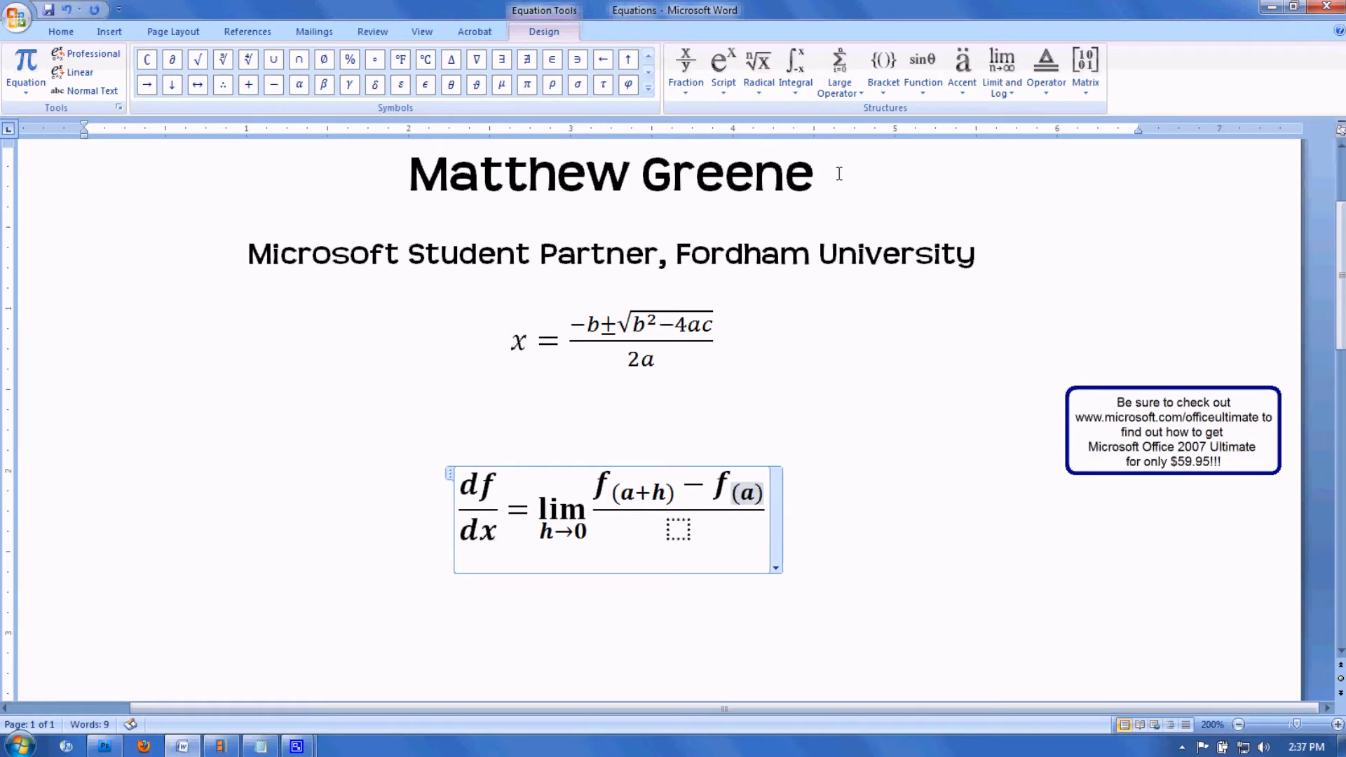
{"action": "type", "text": "-"}
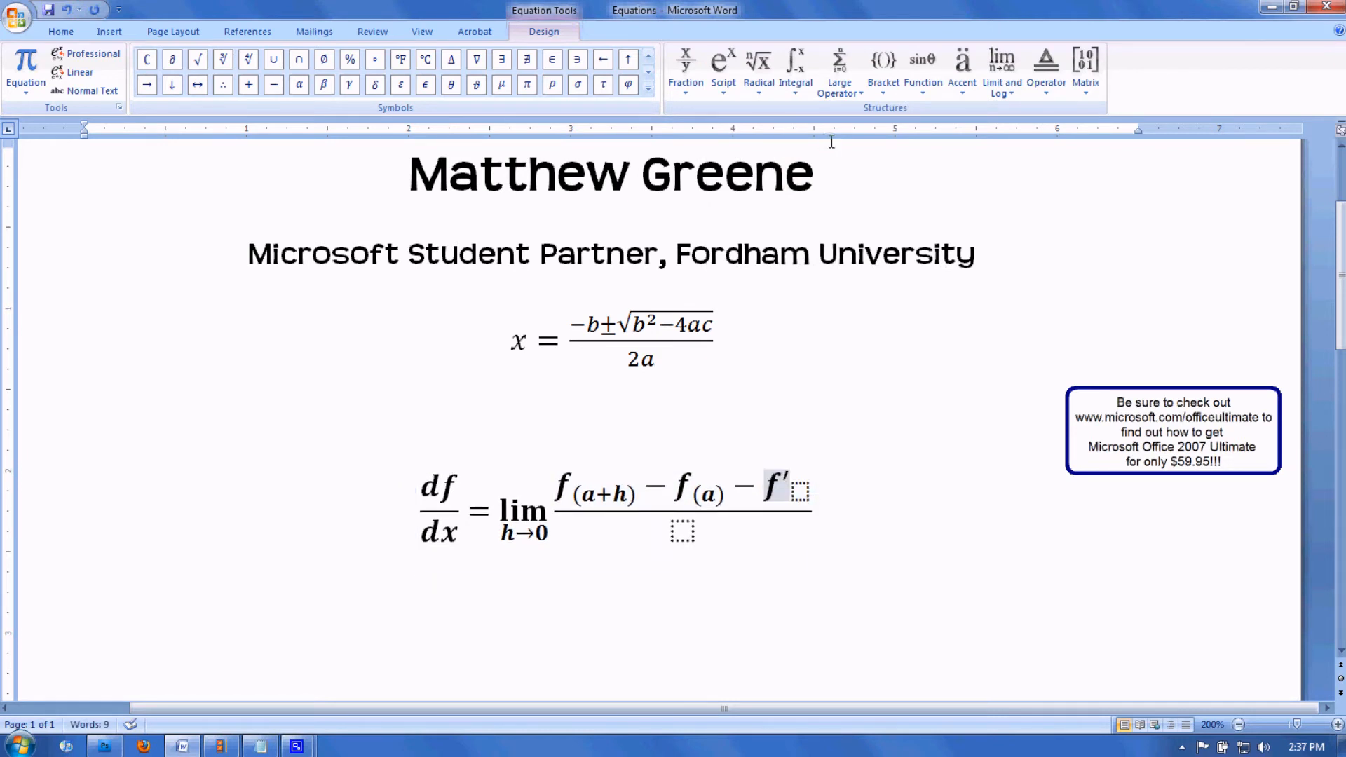
{"action": "type", "text": "(a)"}
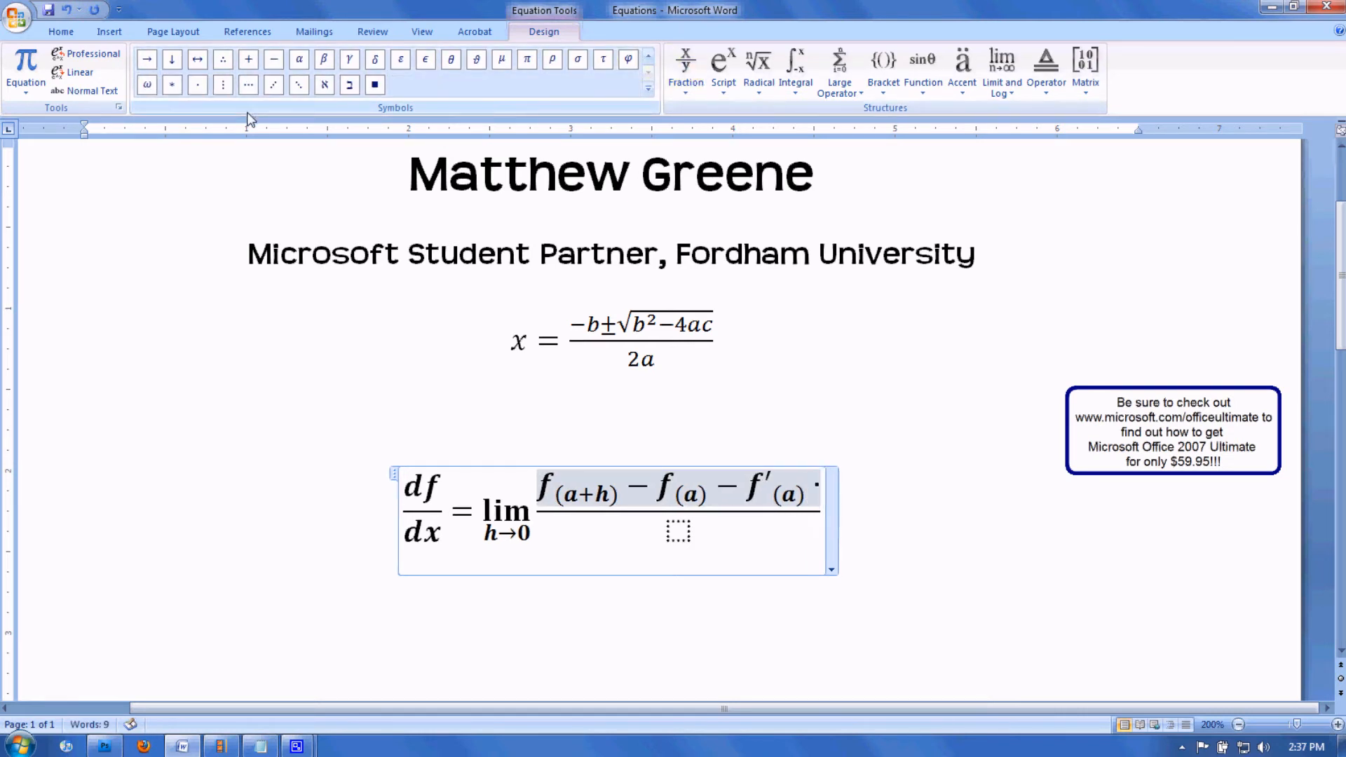
{"action": "type", "text": "h"}
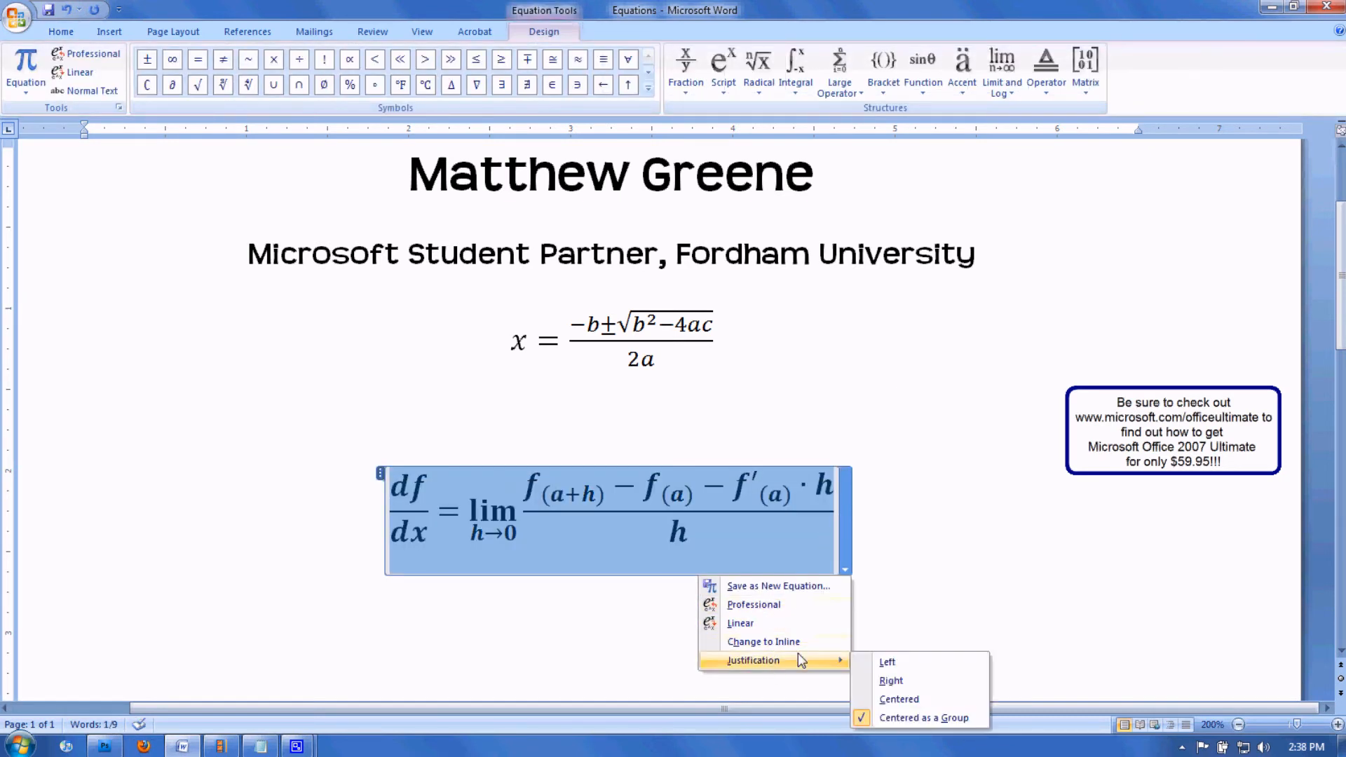
{"action": "mouse_move", "coordinate": [752, 604]}
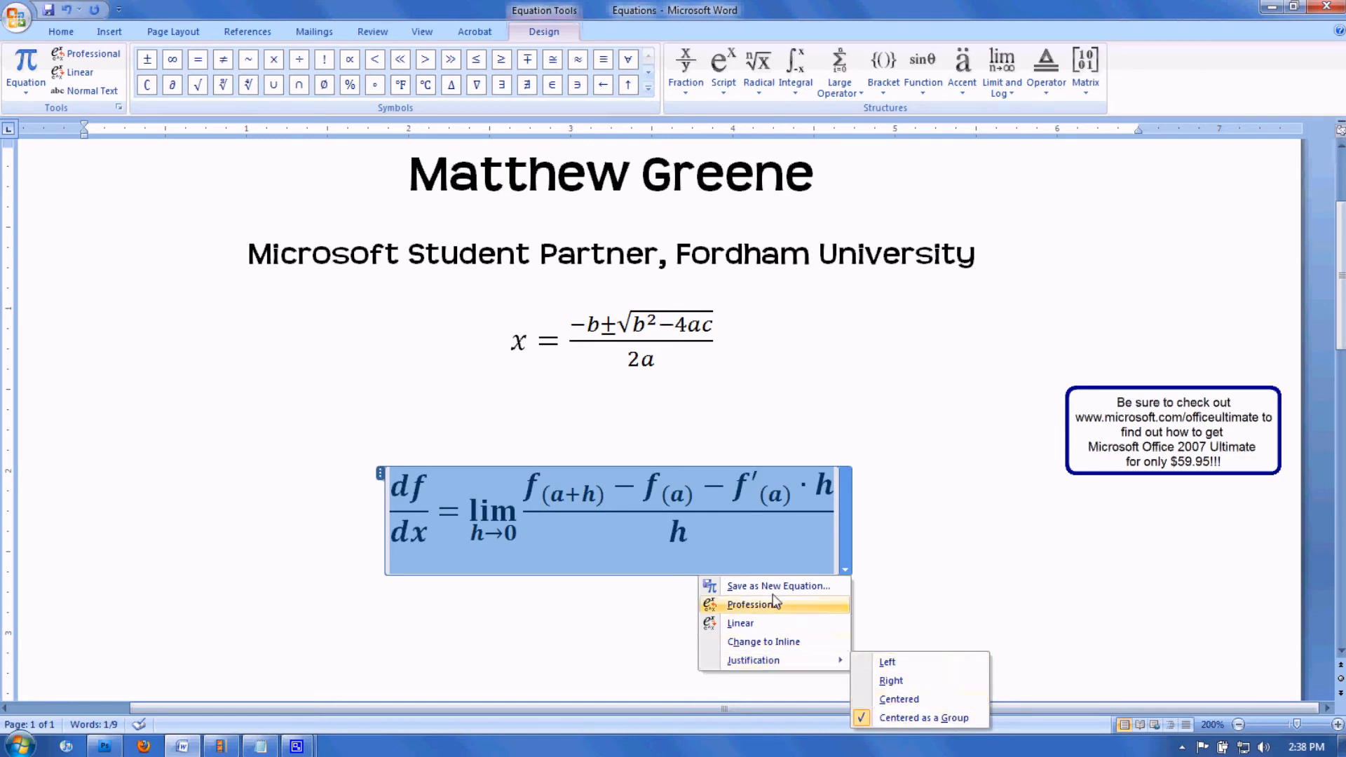
- Switch the derivative equation to inline form and type 'Asdfkj;lk'
{"action": "left_click", "coordinate": [762, 641]}
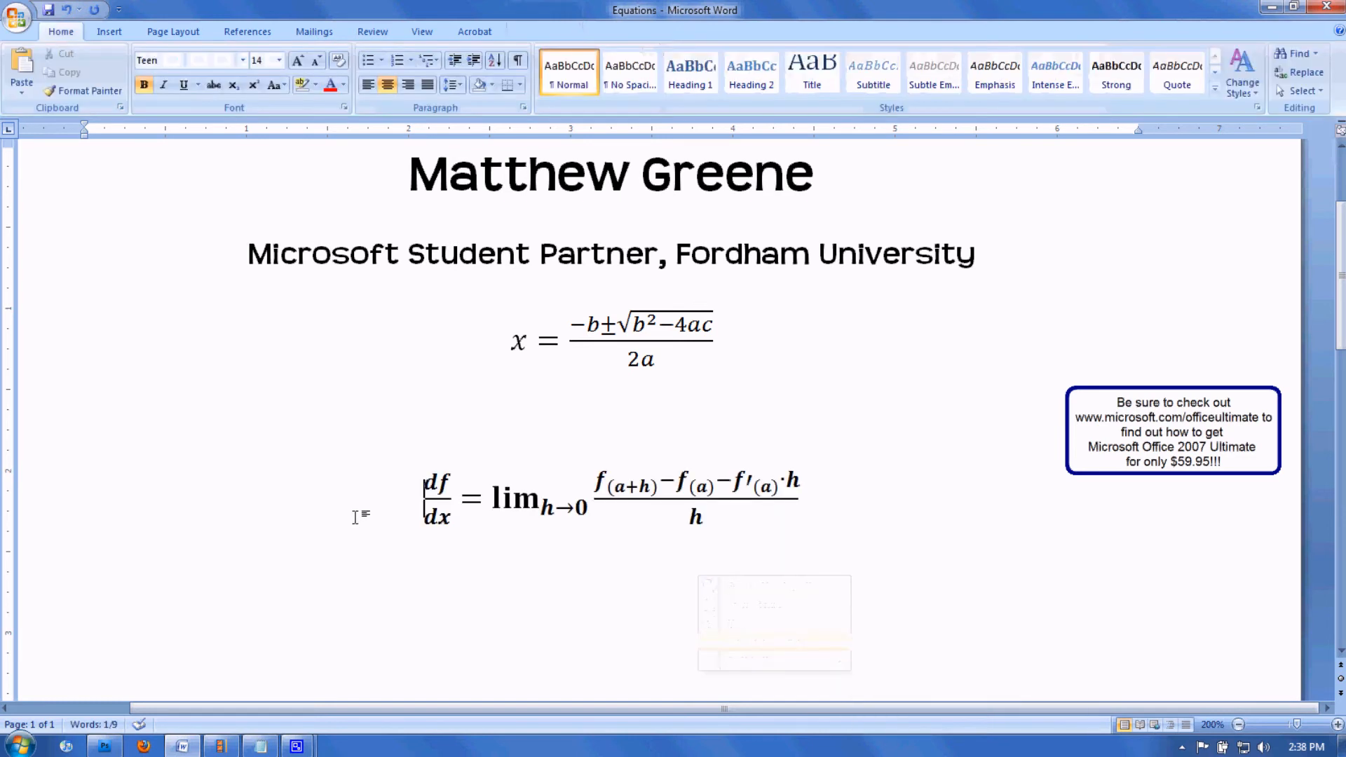
{"action": "type", "text": "Asdfkj;lk"}
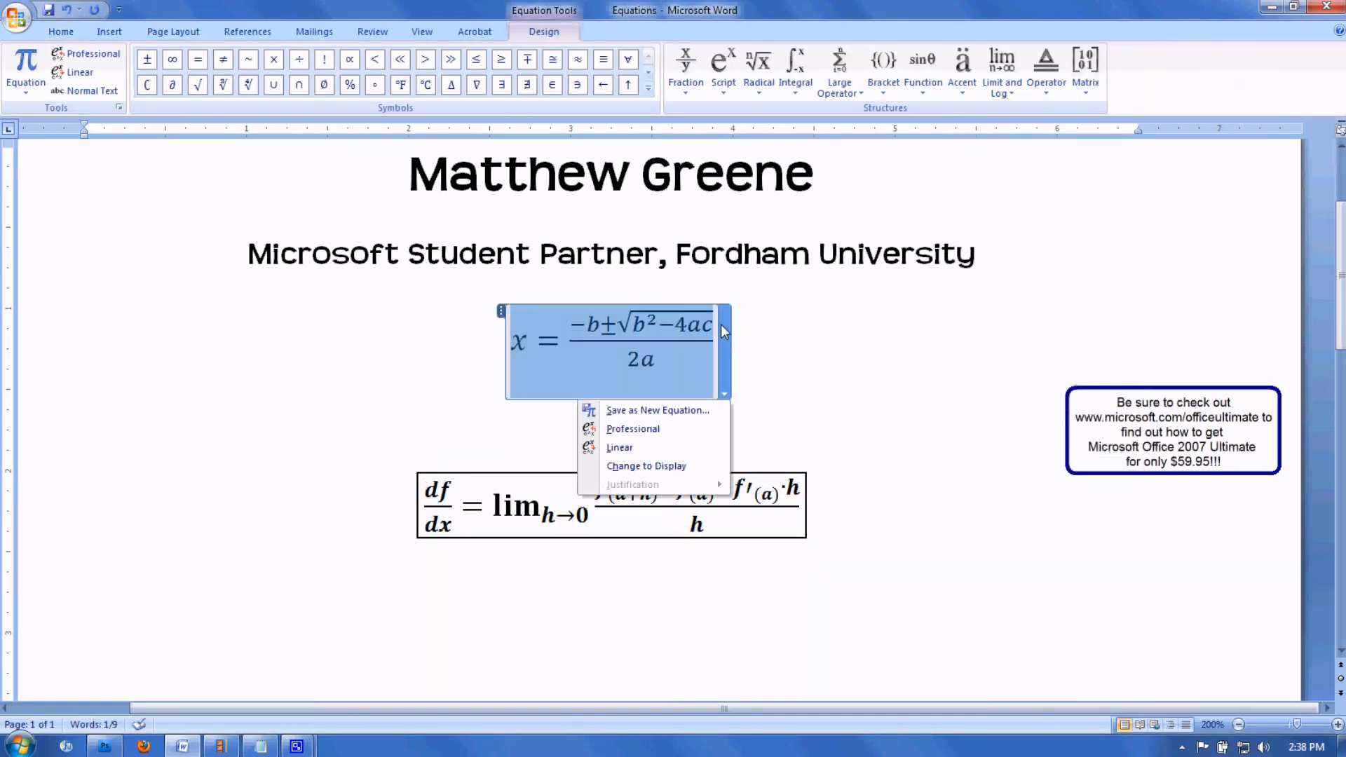
- Put the quadratic formula in linear form, preceded by 'This is the quadratic formula'
{"action": "left_click", "coordinate": [619, 447]}
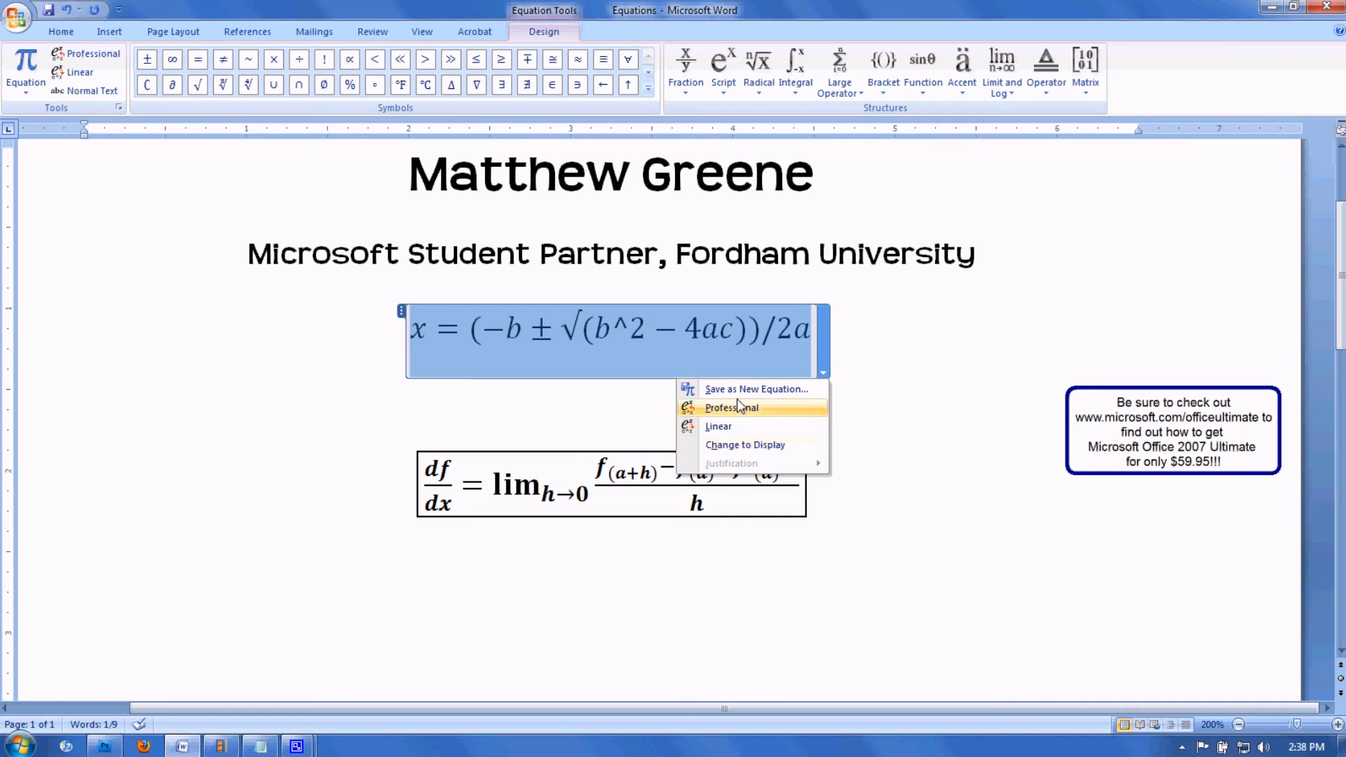
{"action": "left_click", "coordinate": [729, 407]}
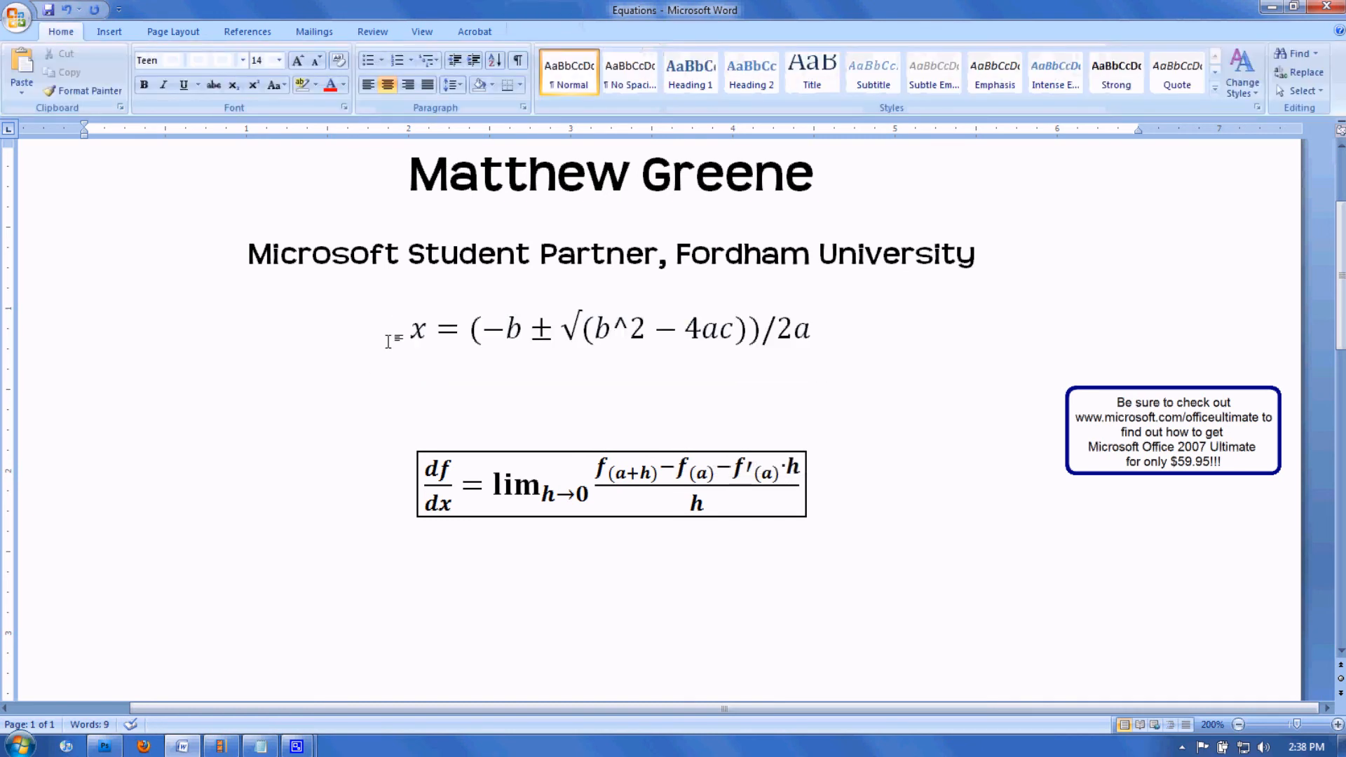
{"action": "type", "text": "This is the"}
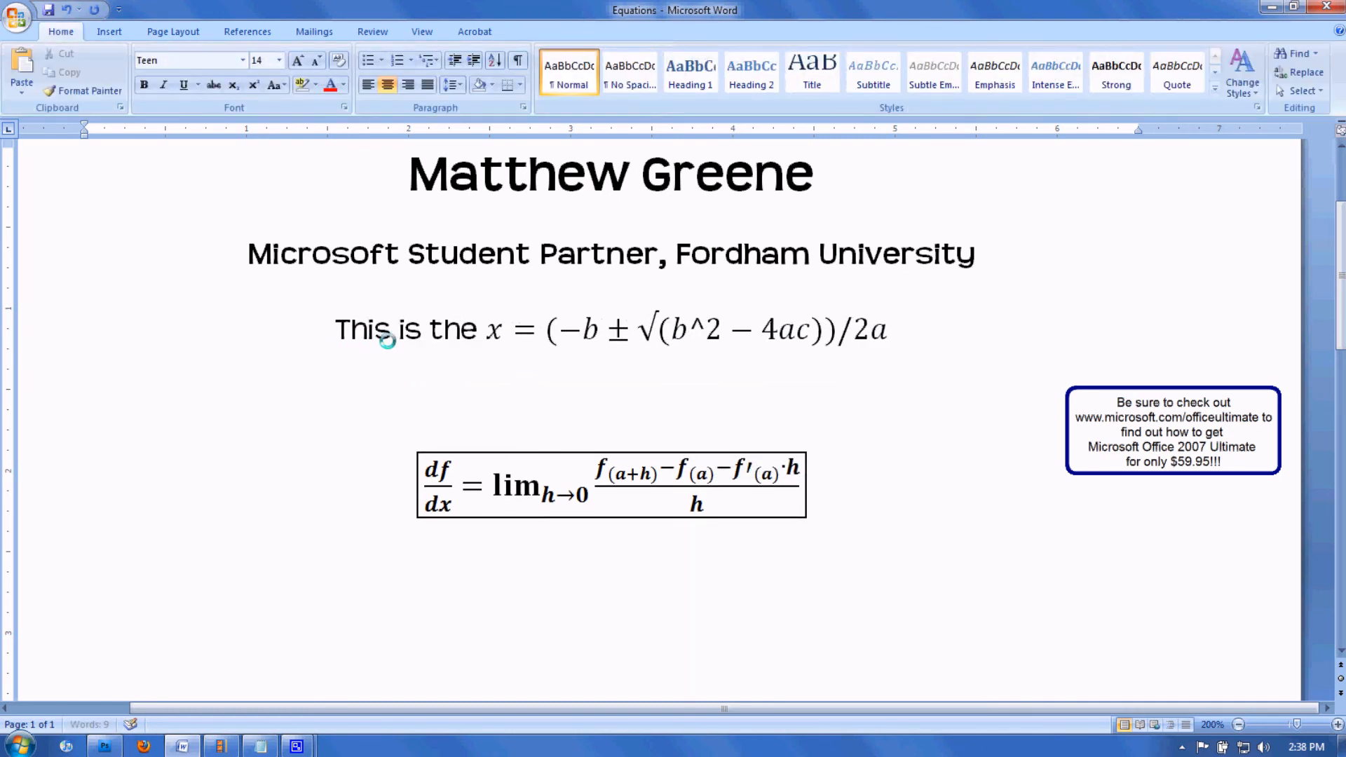
{"action": "type", "text": "quadratic formula"}
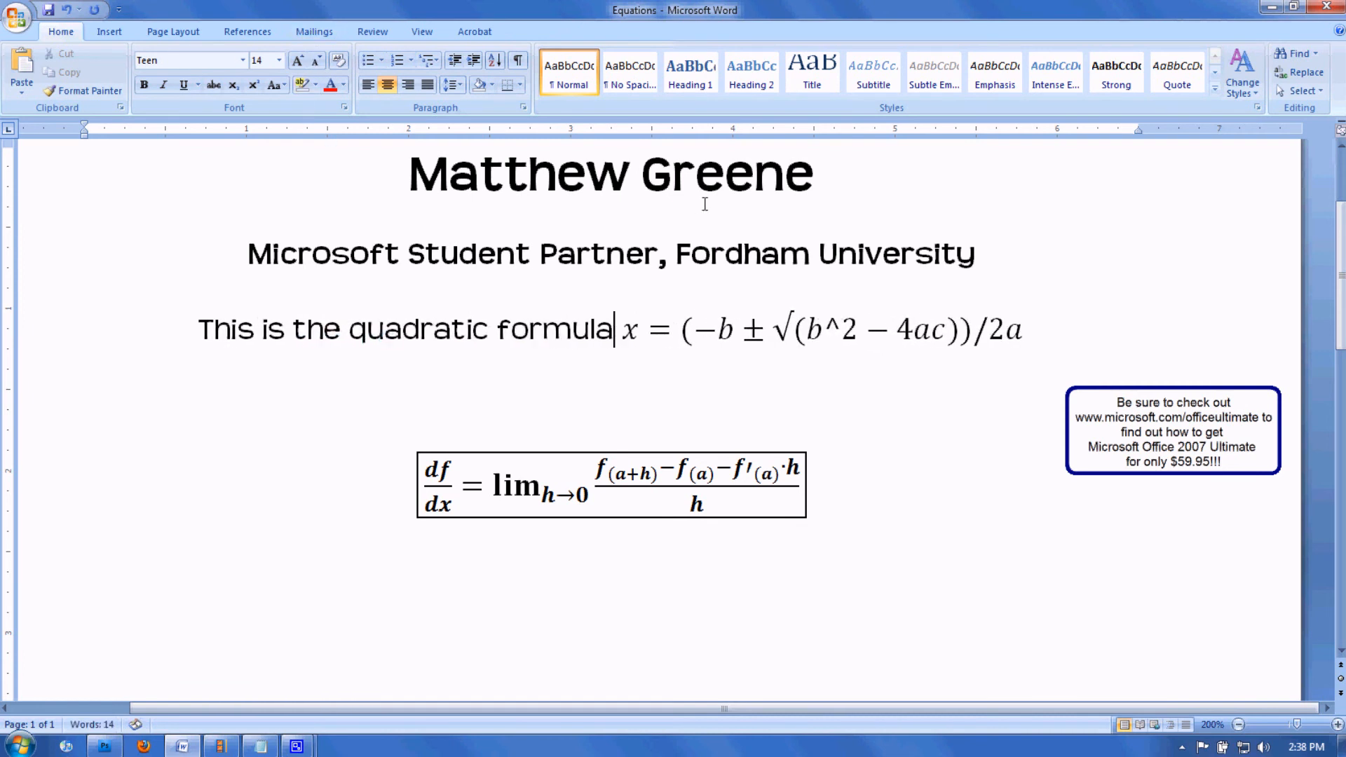
{"action": "left_click", "coordinate": [610, 482]}
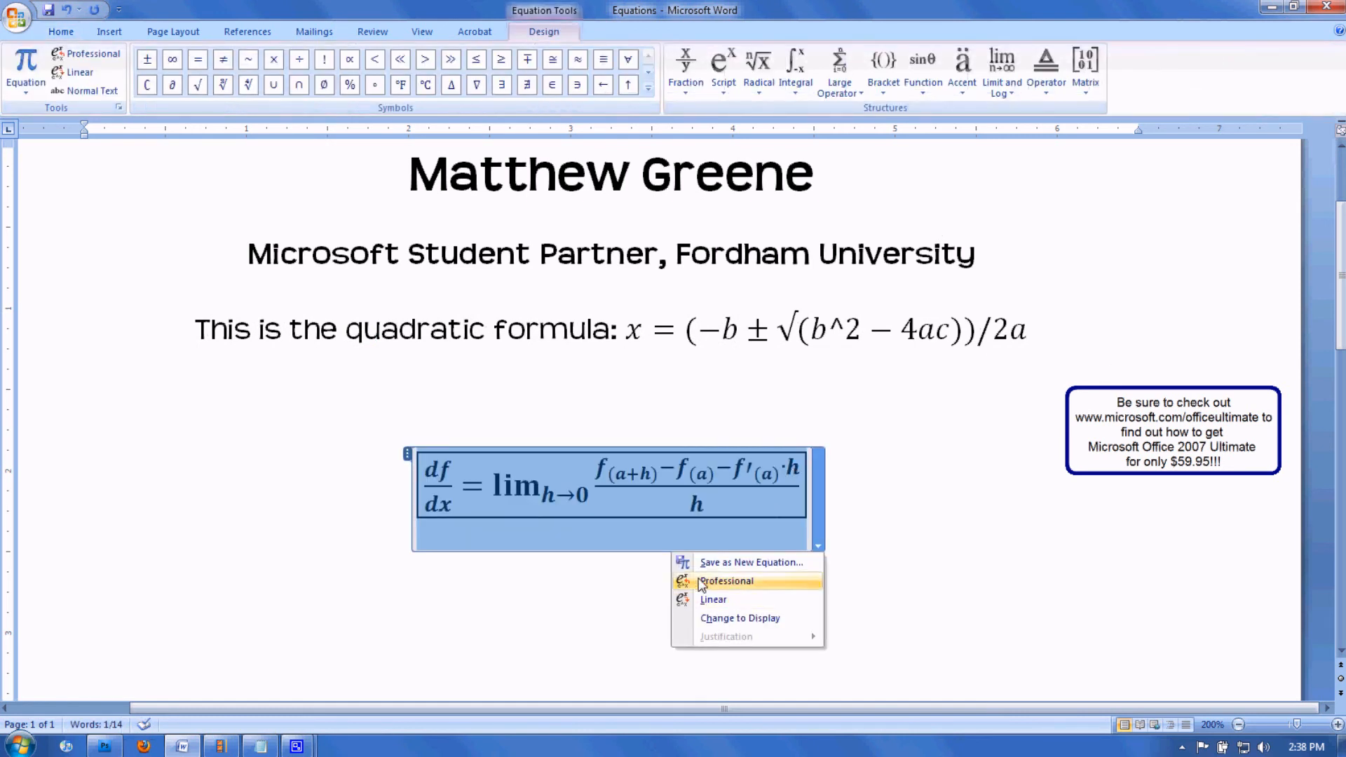
- Save the boxed derivative equation to the gallery as Derivative and check it there
{"action": "left_click", "coordinate": [750, 562]}
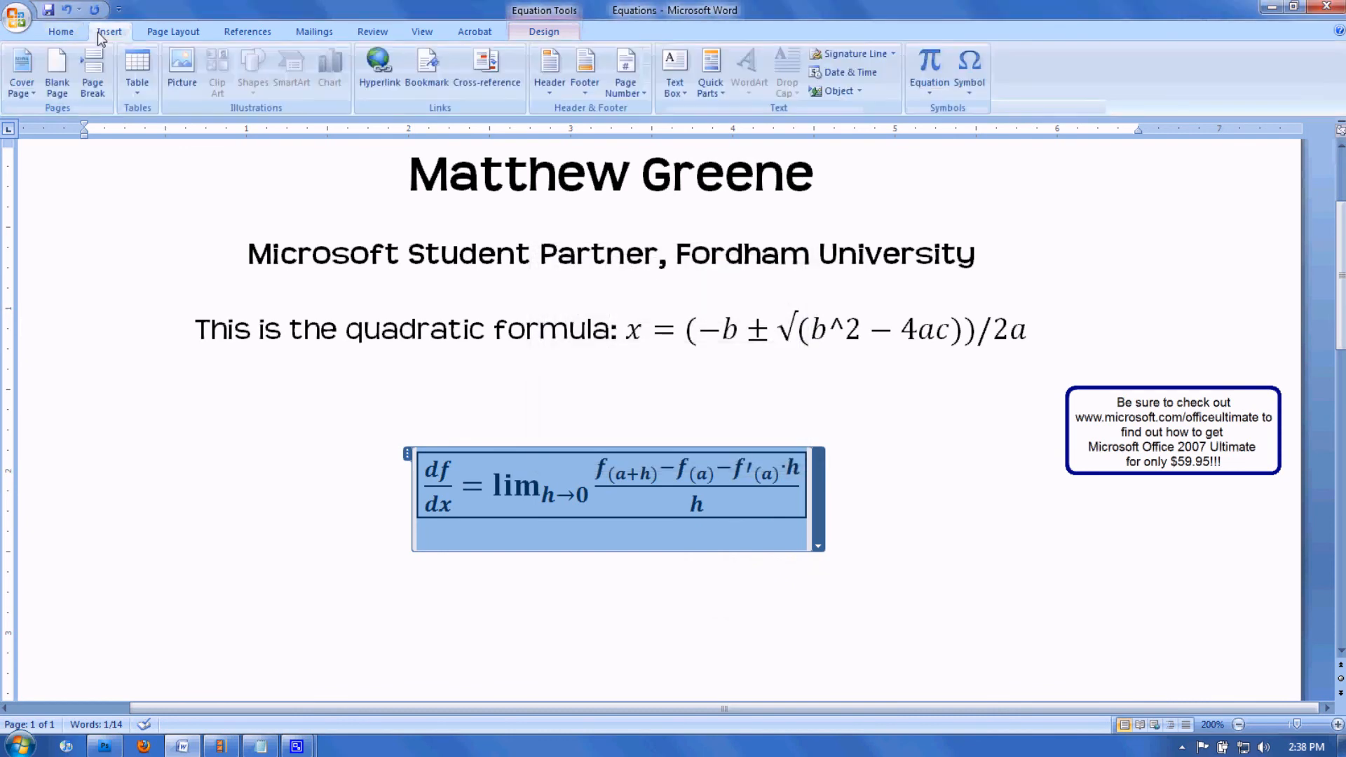
{"action": "left_click", "coordinate": [928, 69]}
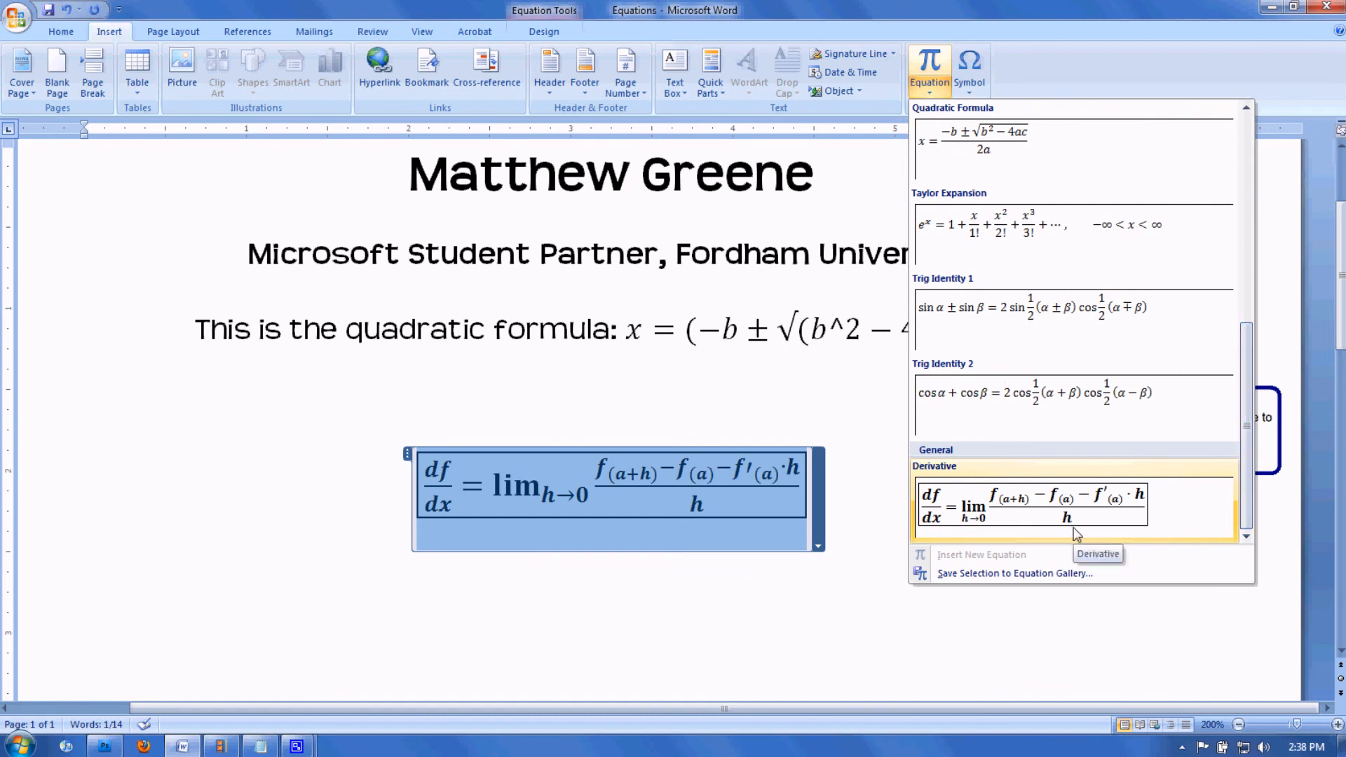
{"action": "mouse_move", "coordinate": [863, 550]}
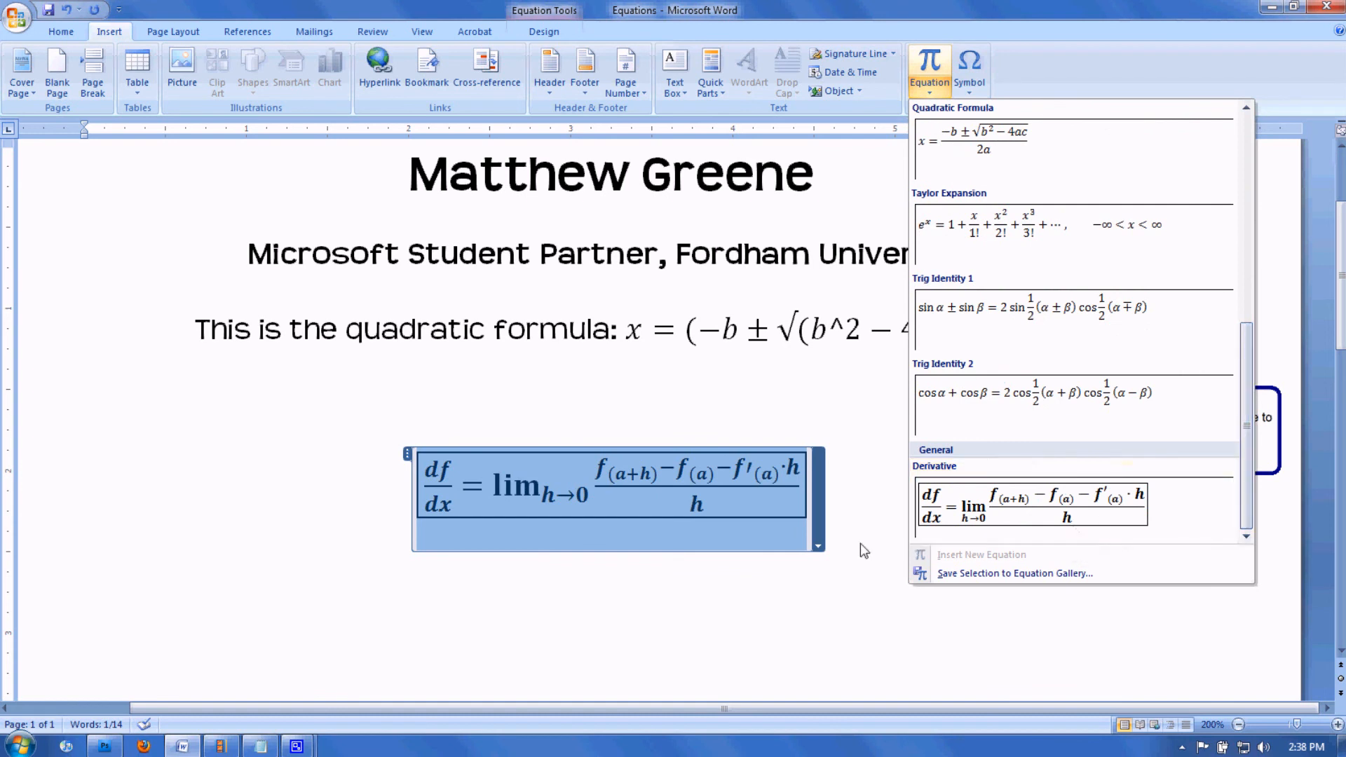